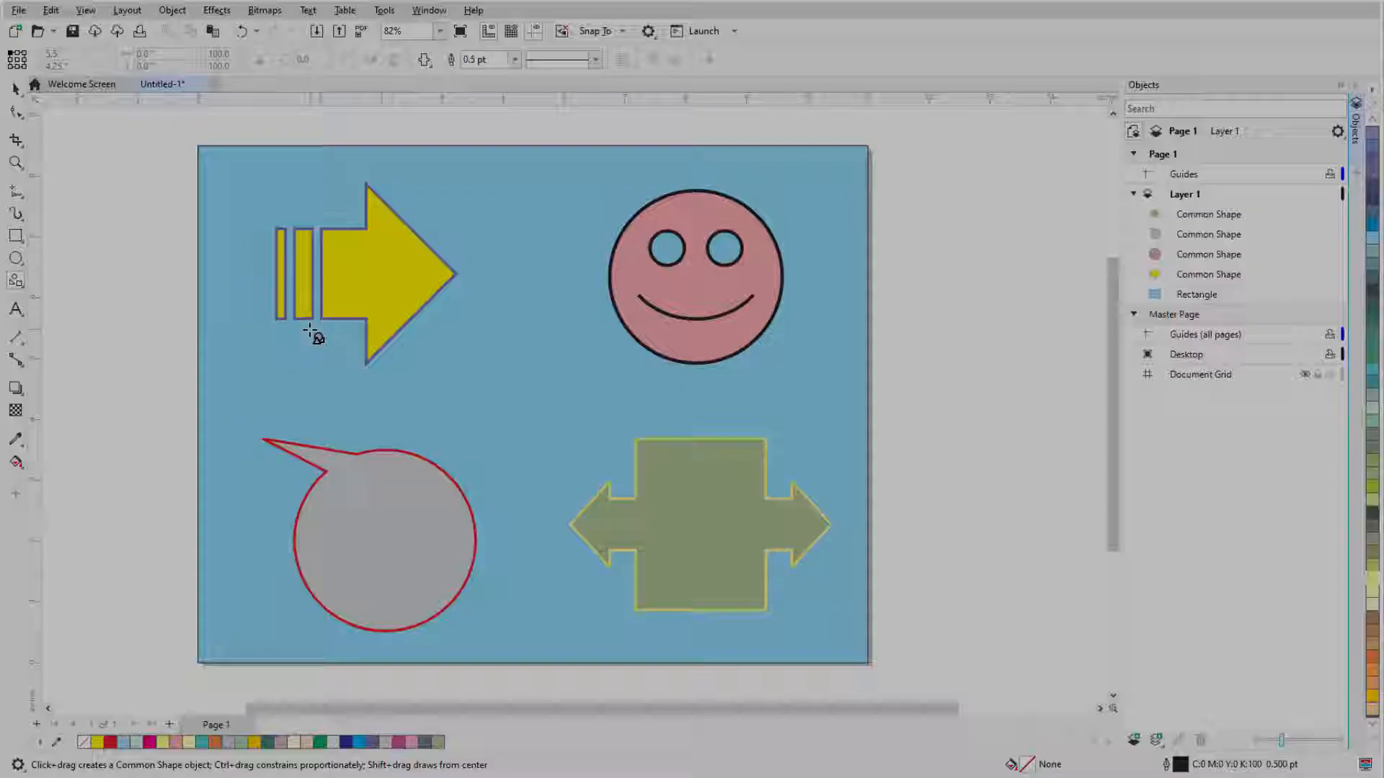
Delete the sample speech bubble and remaining demo shapes to leave a blank page
left_click(371, 274)
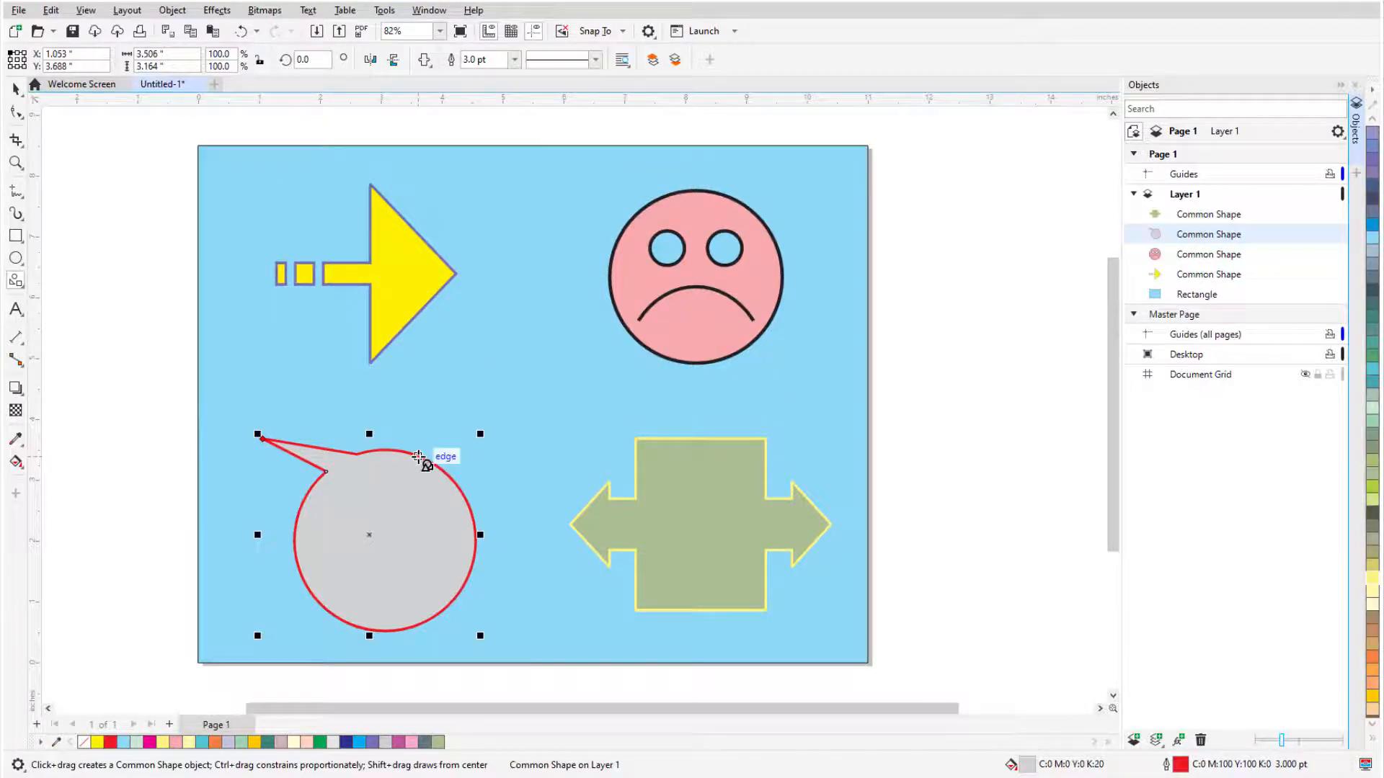
left_click(700, 523)
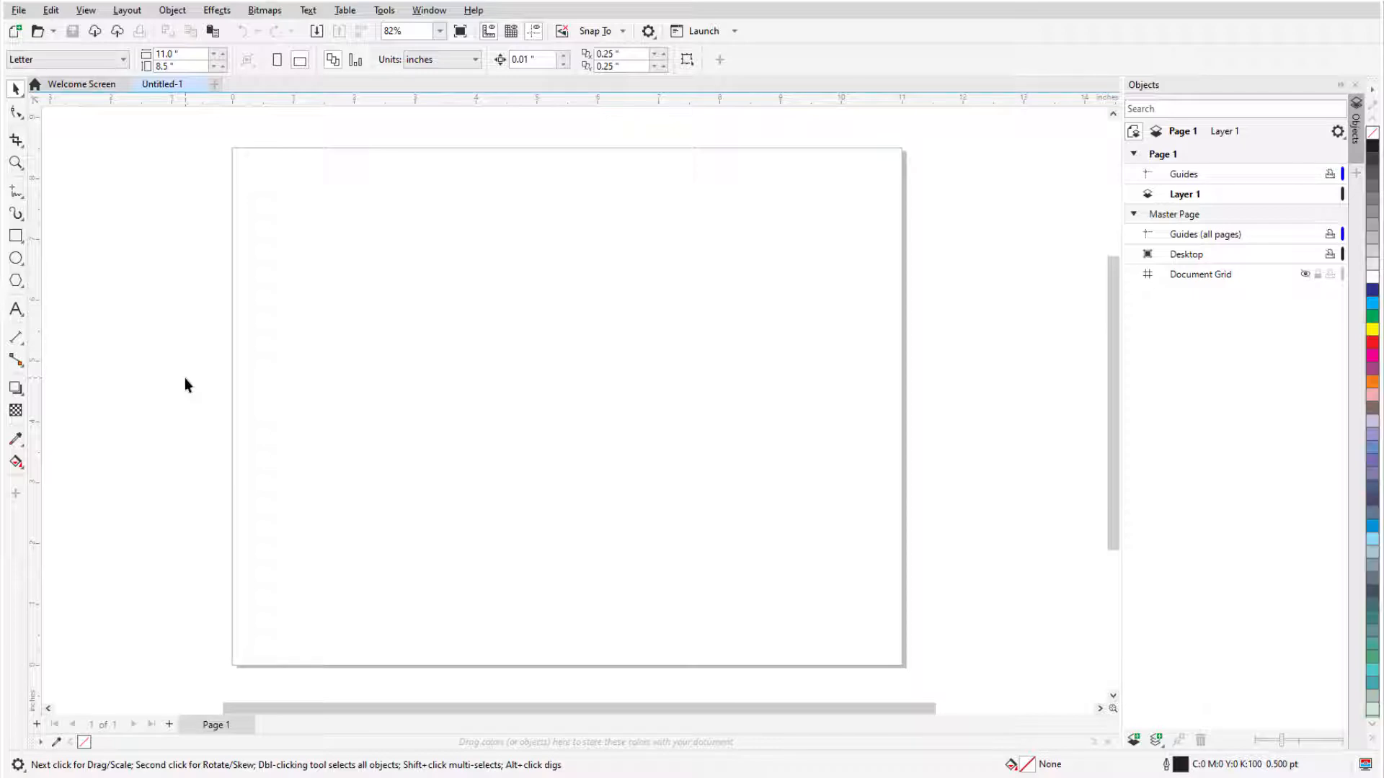
Choose the Star tool from the Polygon flyout for drawing a five-point star
left_click(15, 281)
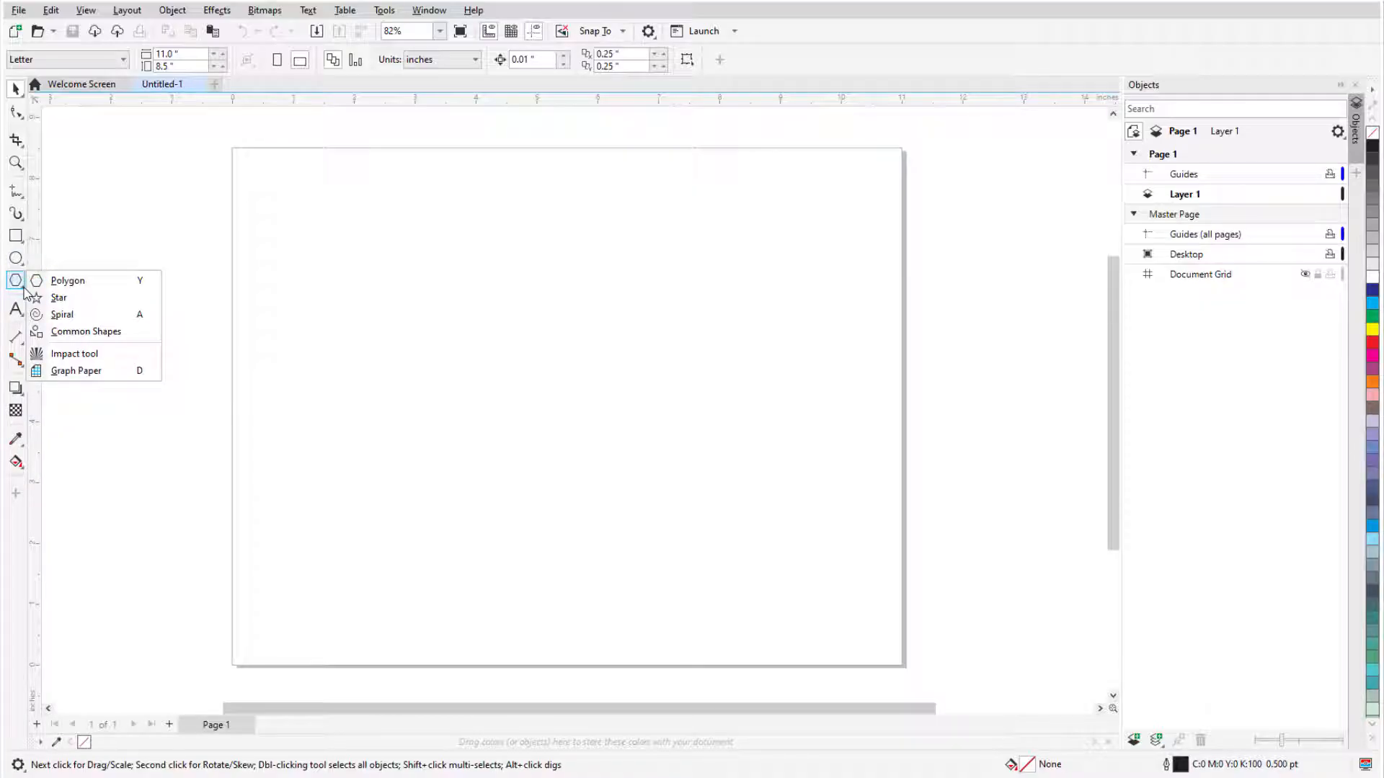
left_click(68, 281)
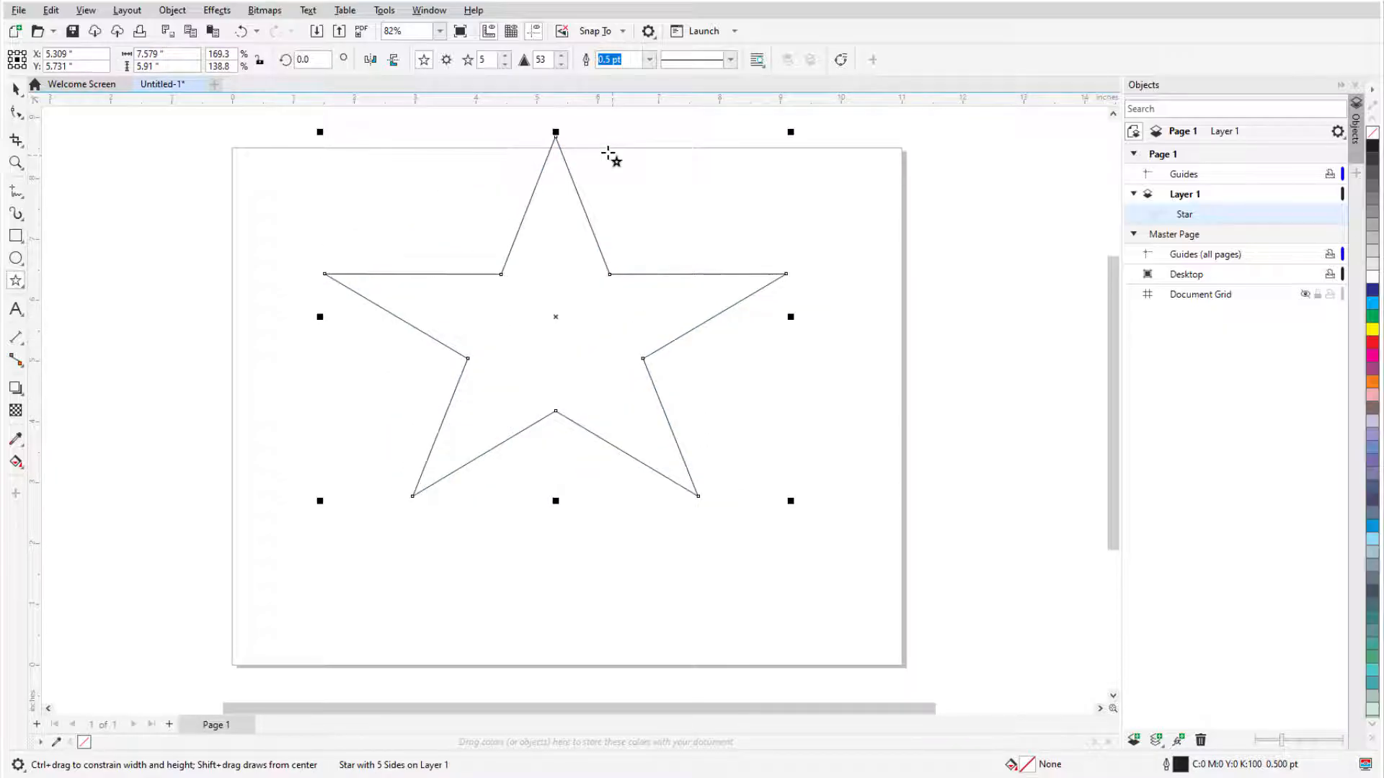
Drag the star lower on the page and rotate it to a tilted angle
left_click_drag(555, 133, 555, 214)
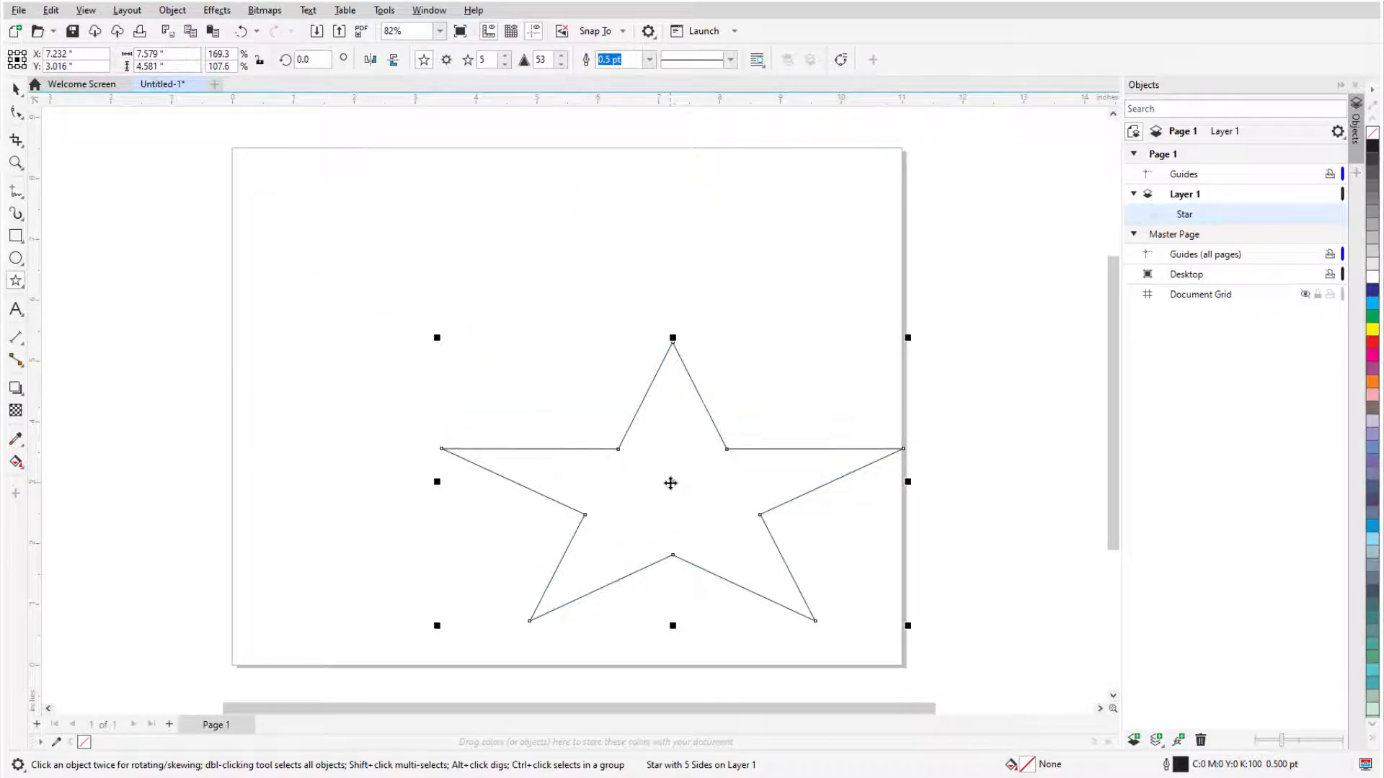
left_click(670, 483)
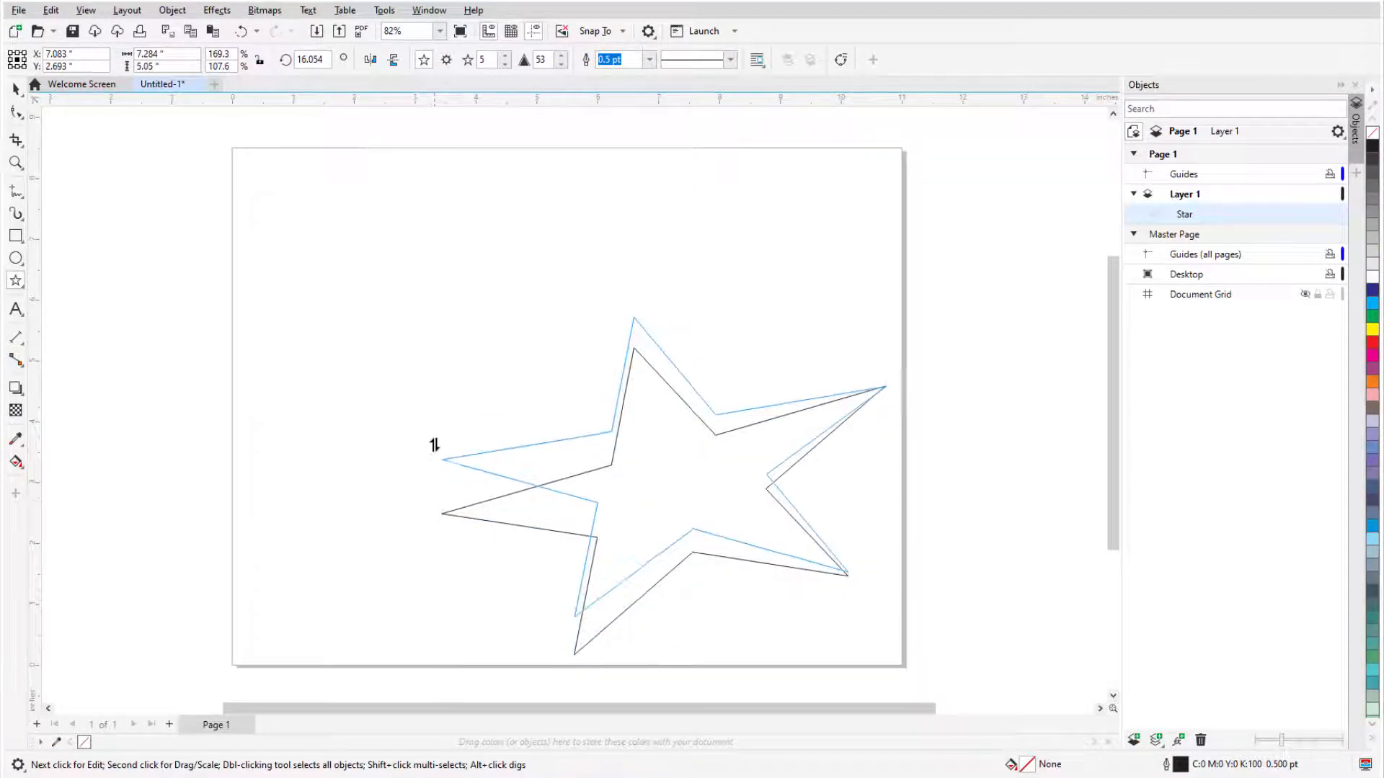
left_click(663, 444)
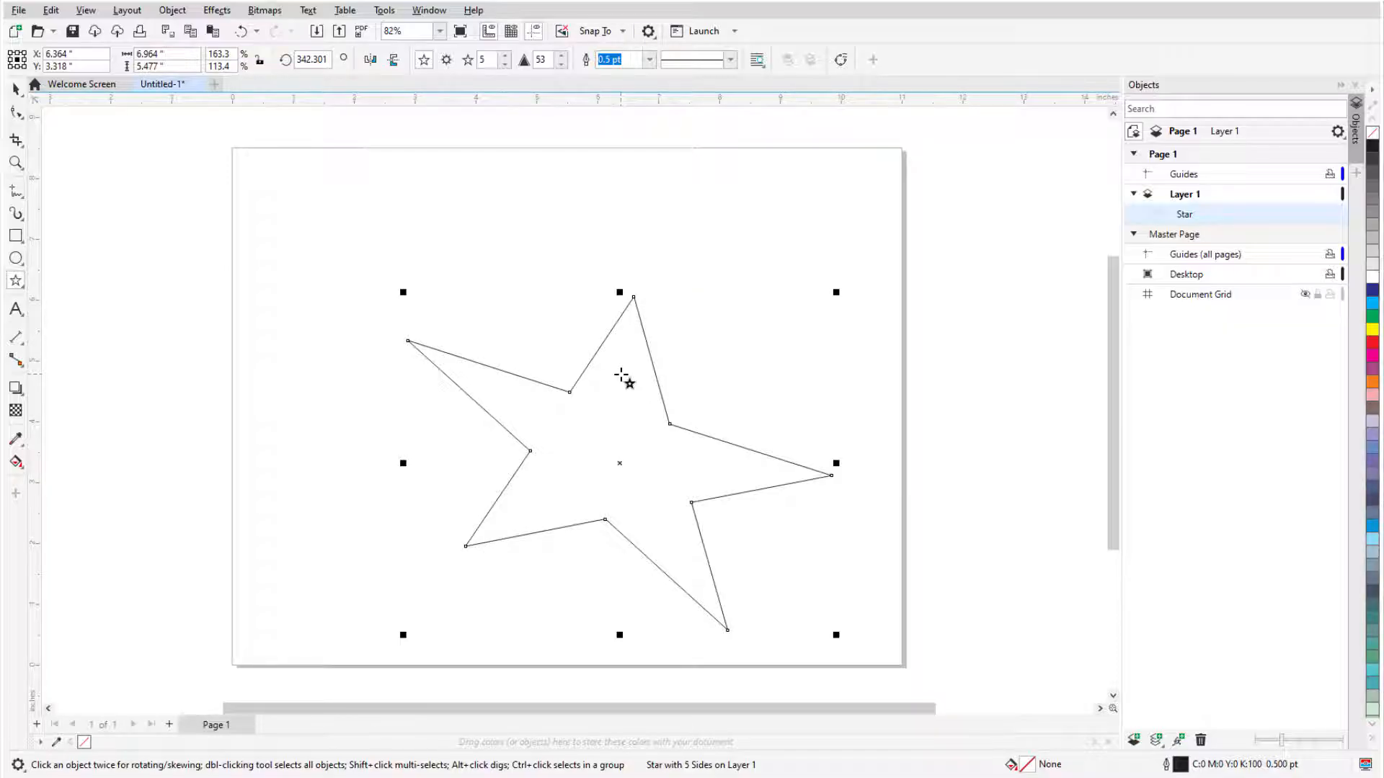
Give the star a 10 pt outline, yellow fill and red outline colour
left_click(649, 59)
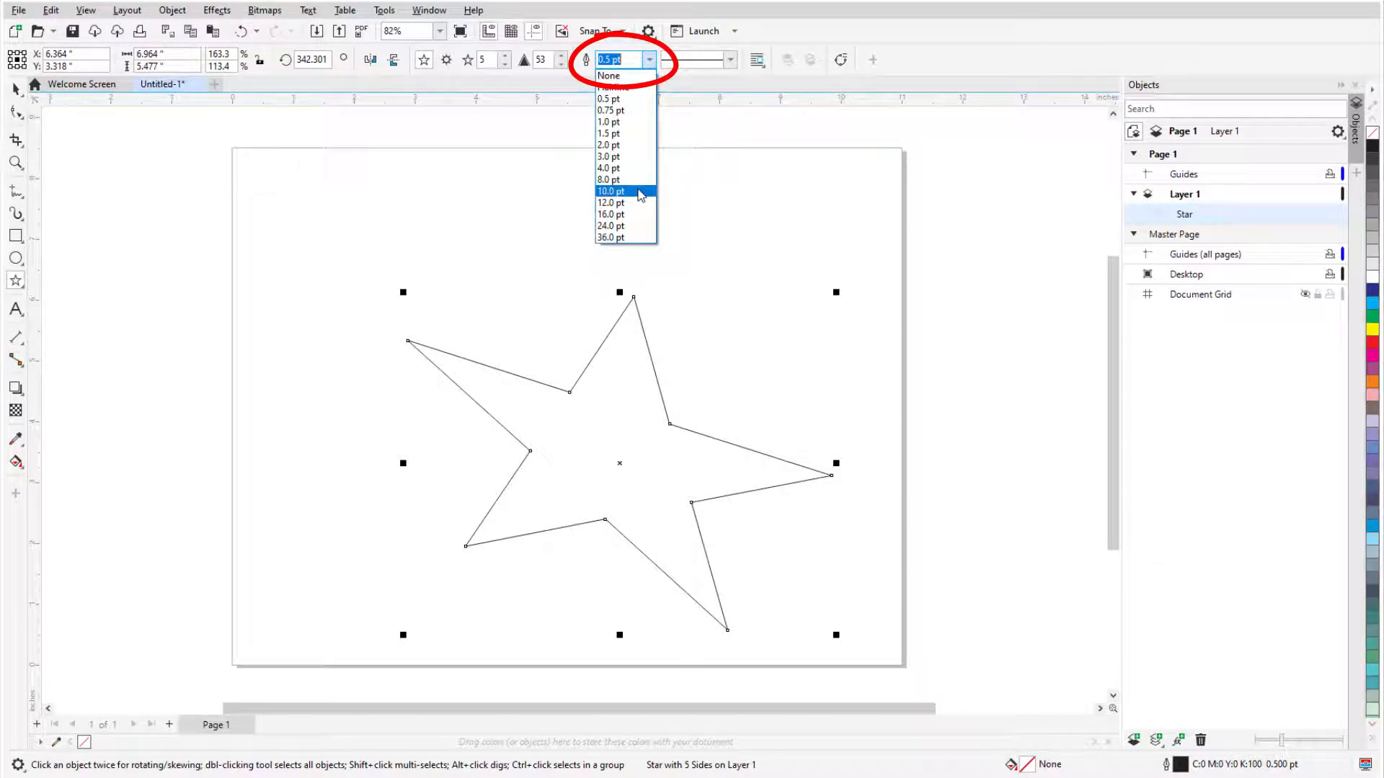
left_click(610, 192)
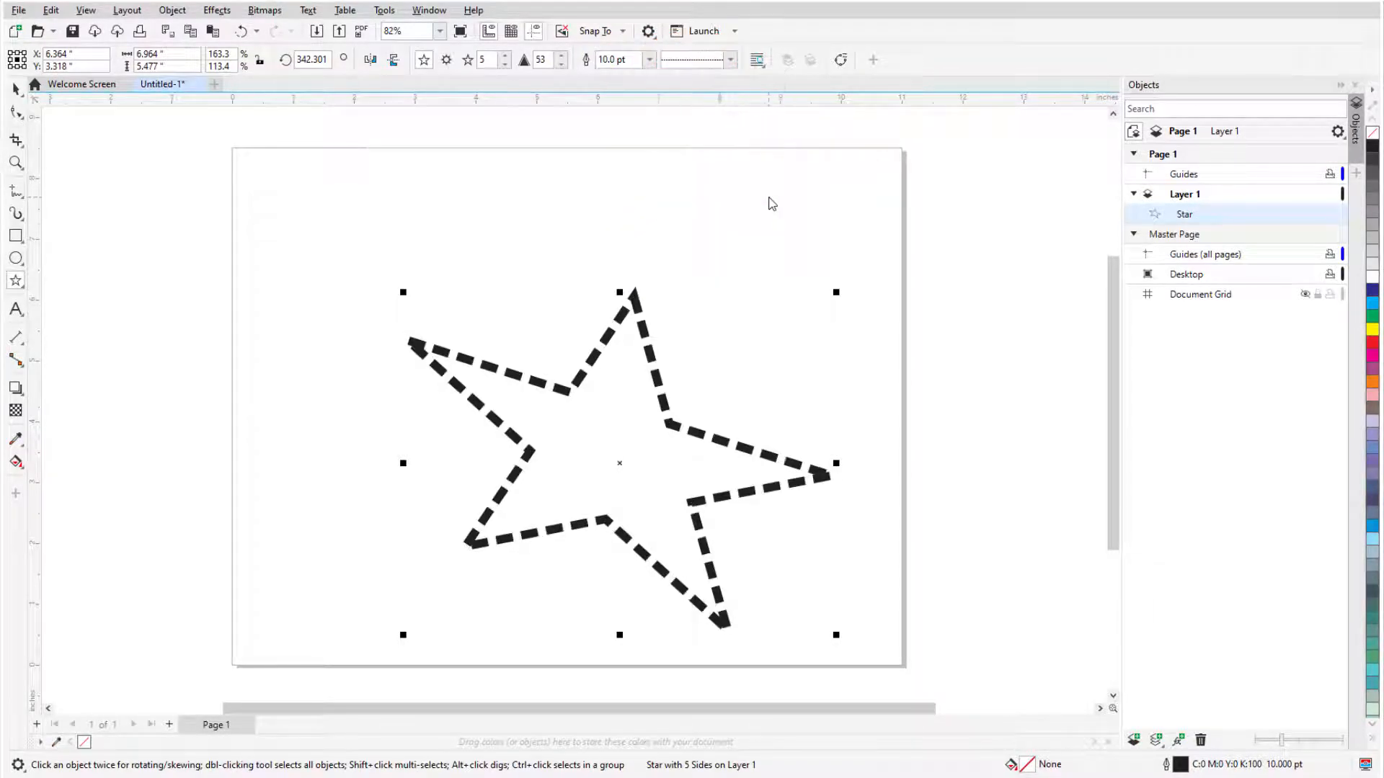
left_click(1374, 332)
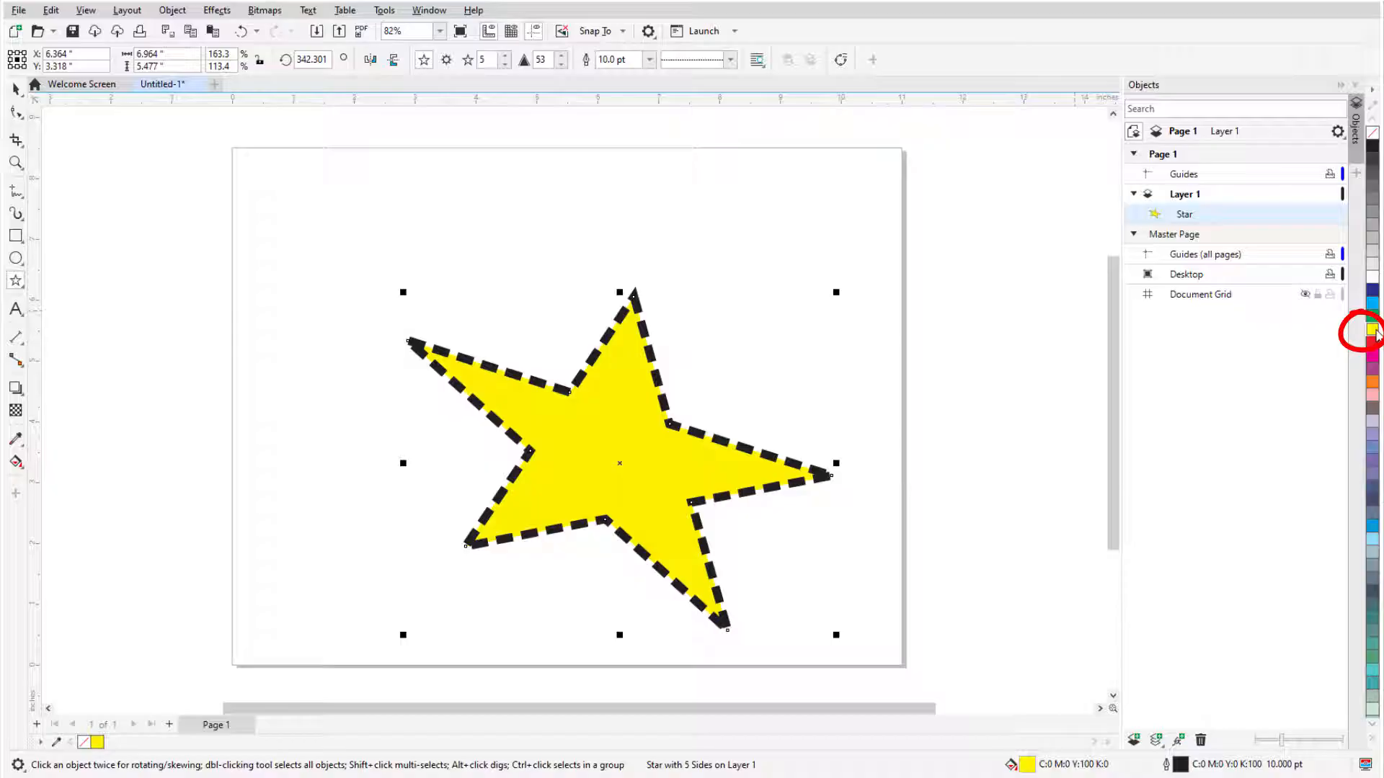
left_click(1372, 347)
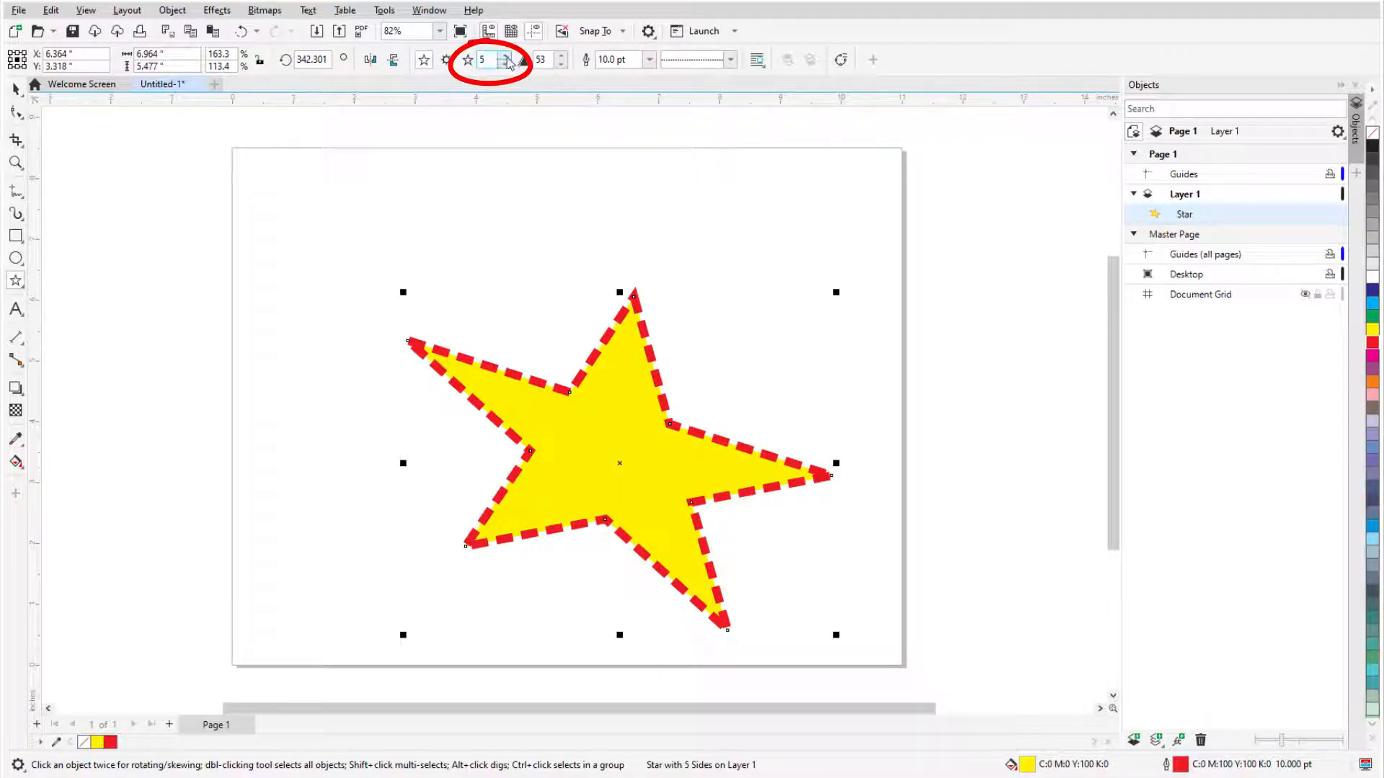
Increase the star's number of points and reduce its sharpness
left_click(508, 54)
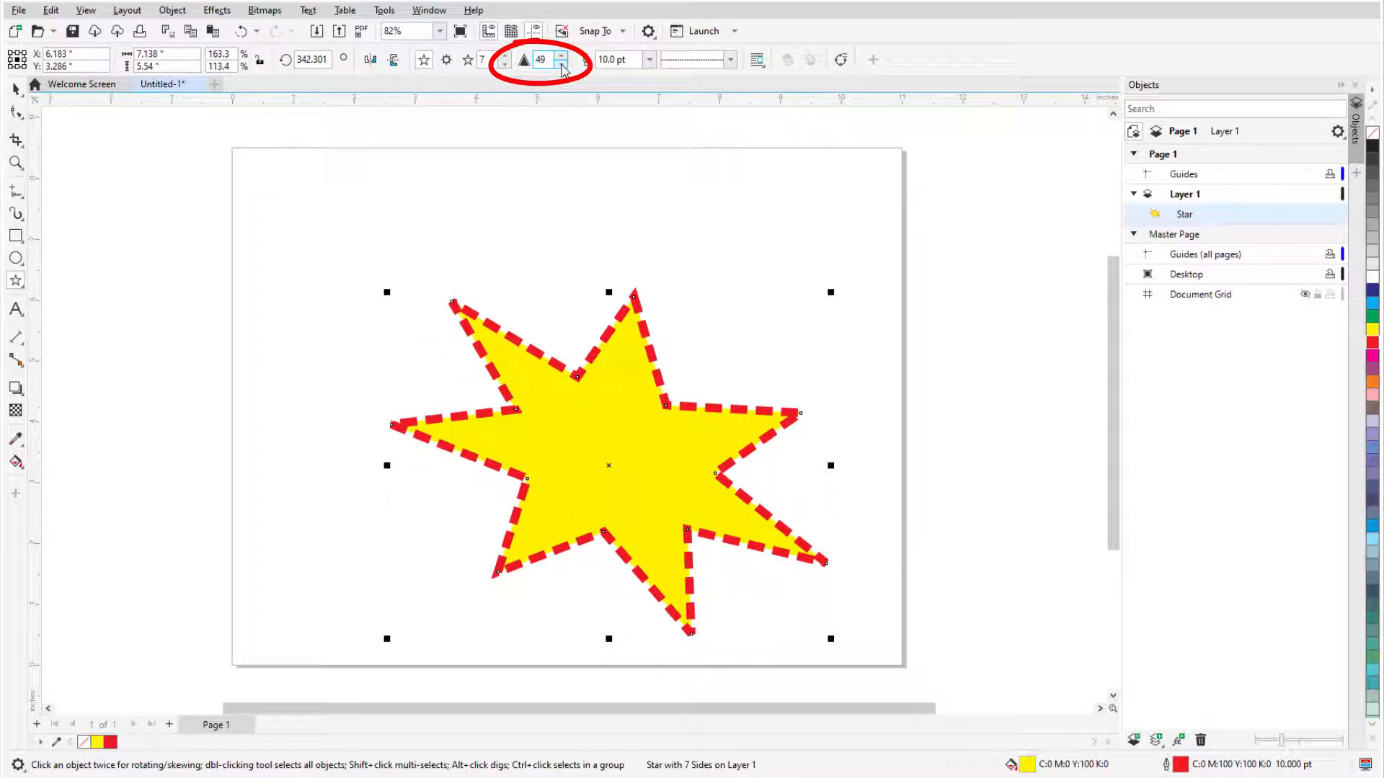
left_click(559, 55)
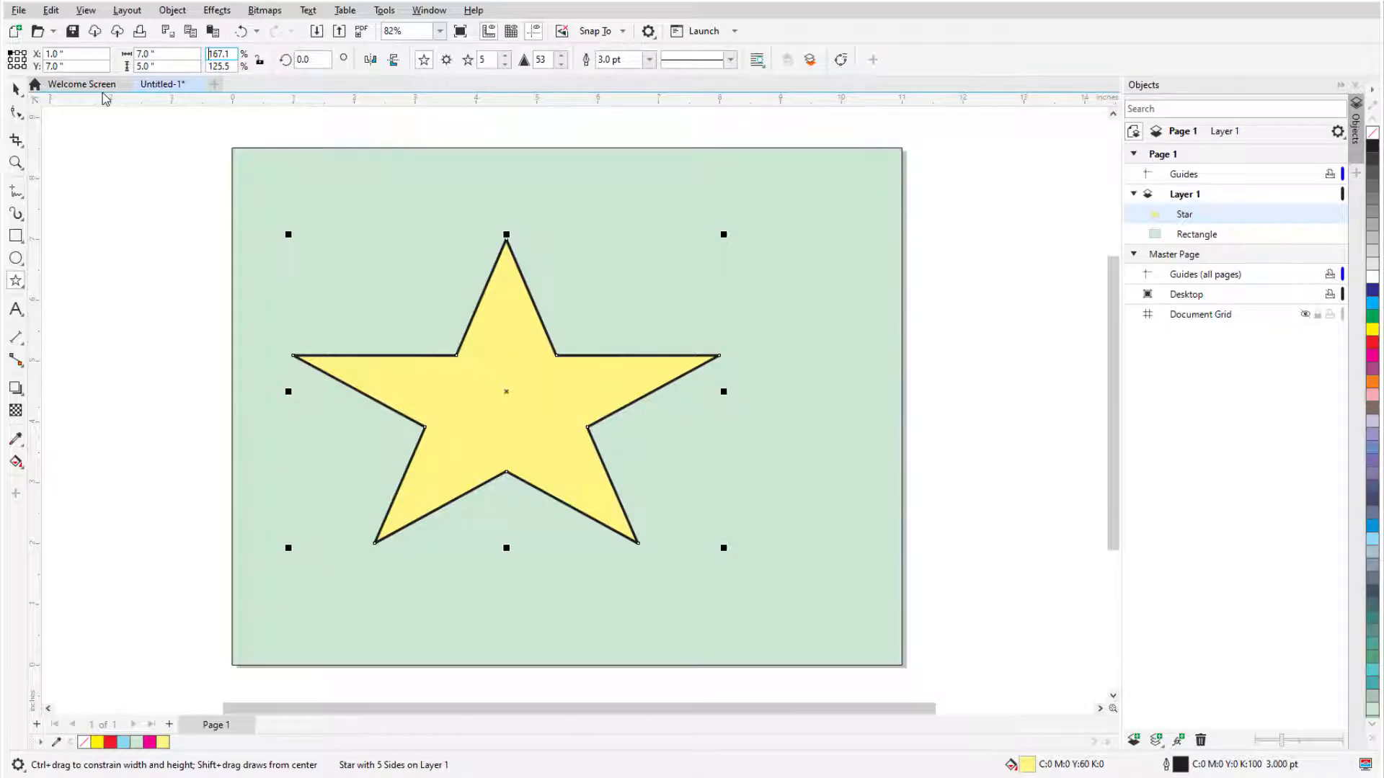
Scale the star smaller and rotate it 12 degrees via the property bar
triple_click(219, 53)
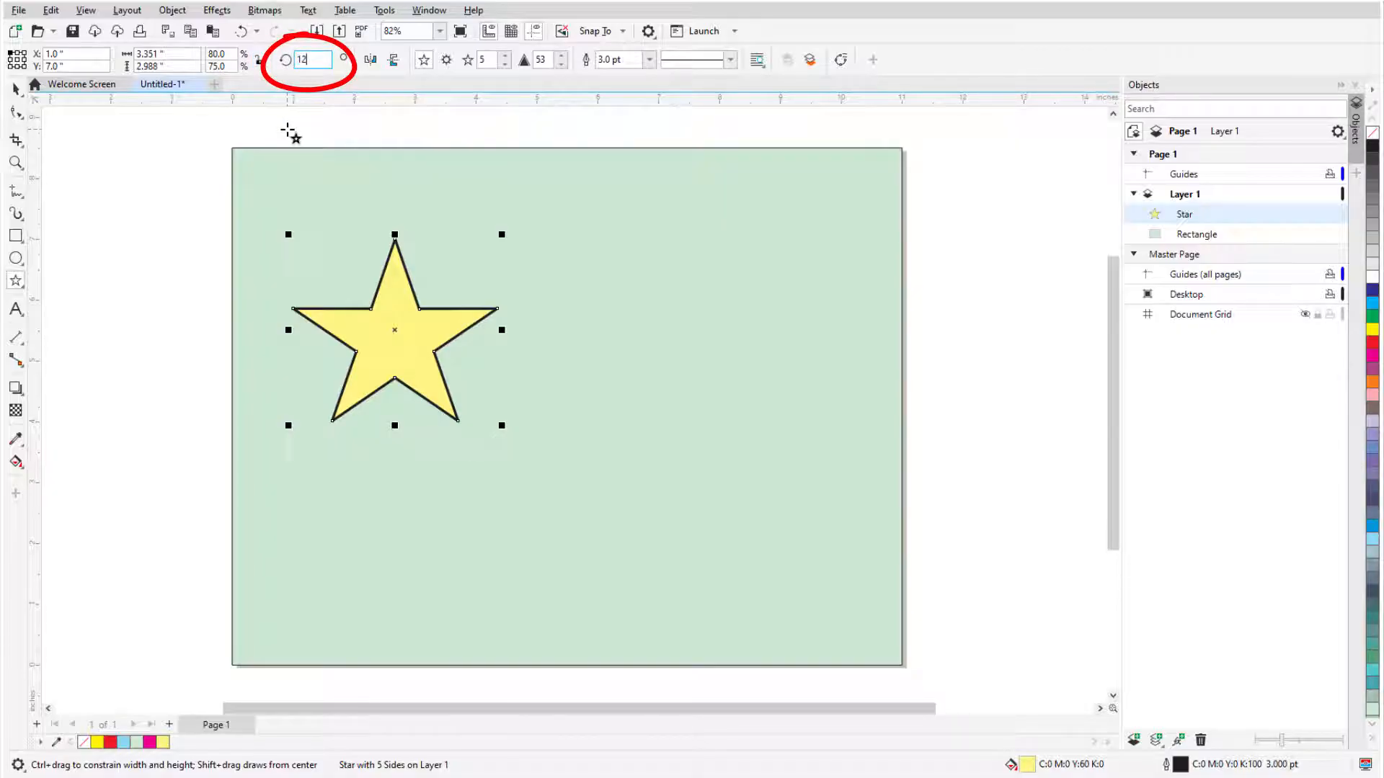
key("Return")
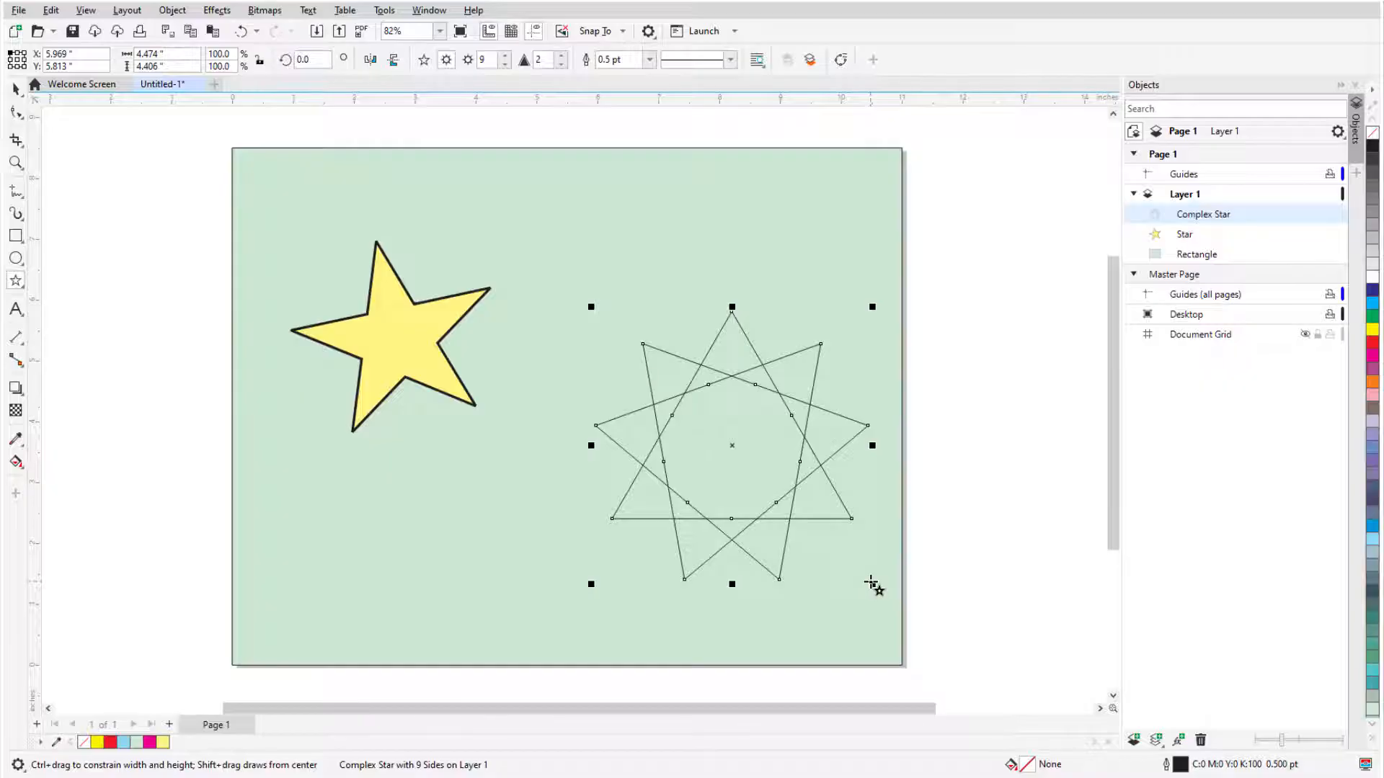
mouse_move(458, 375)
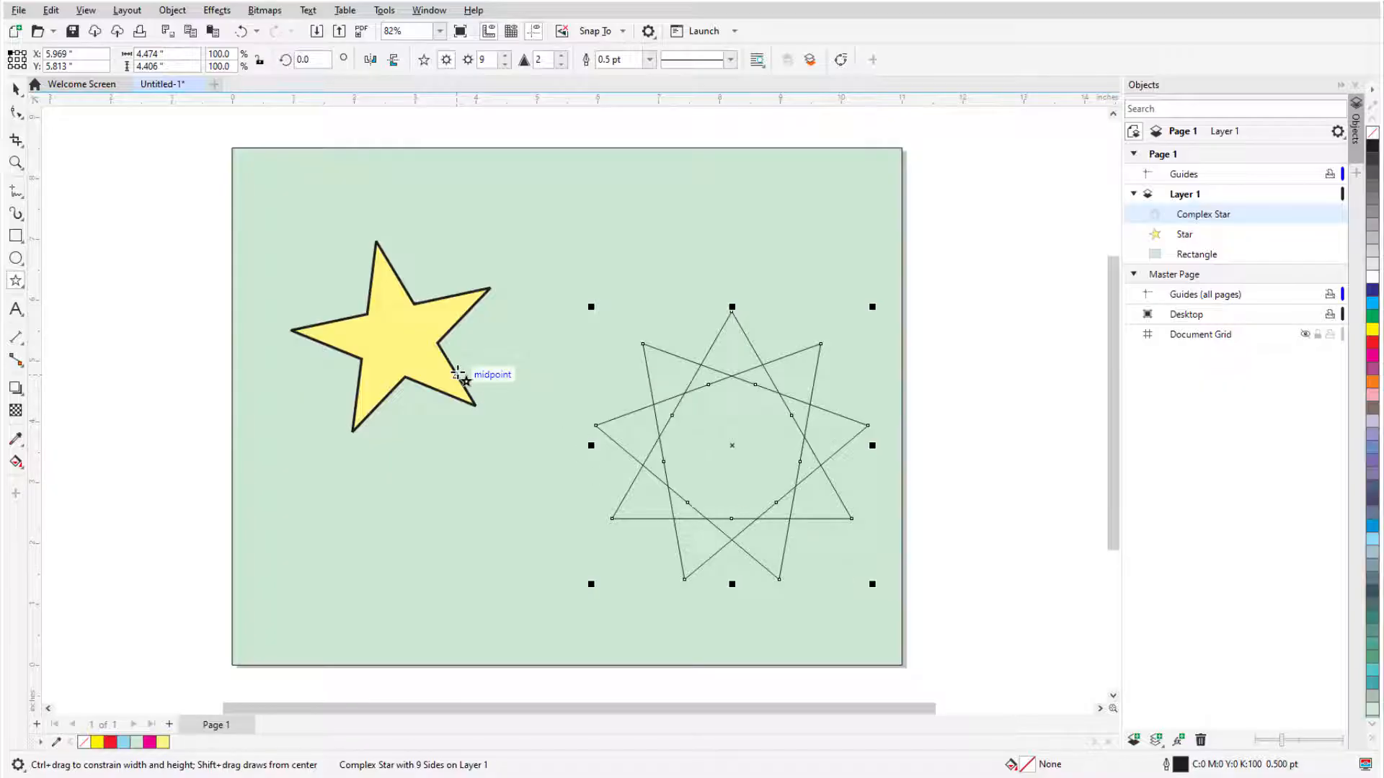
Replace the yellow star with a complex star and give it a thicker black outline
left_click(406, 353)
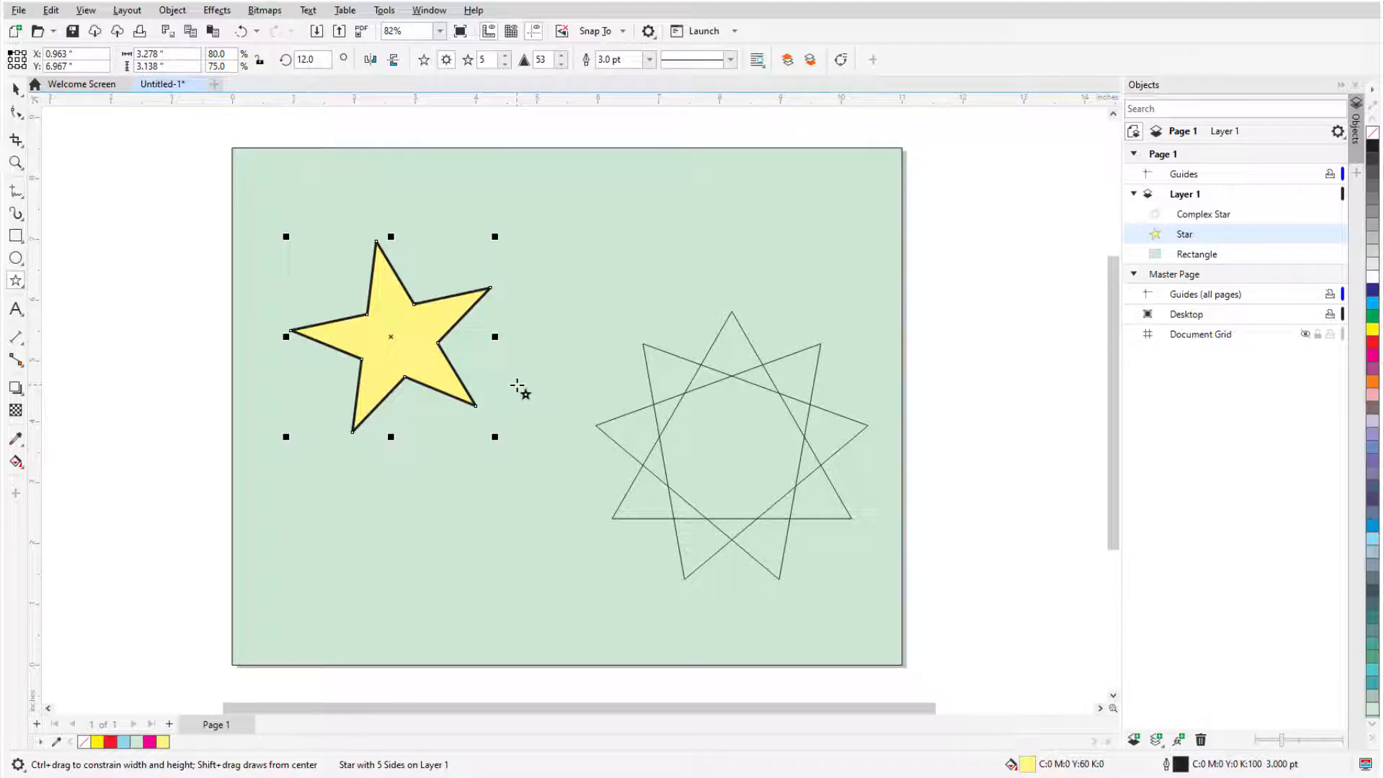
left_click(15, 87)
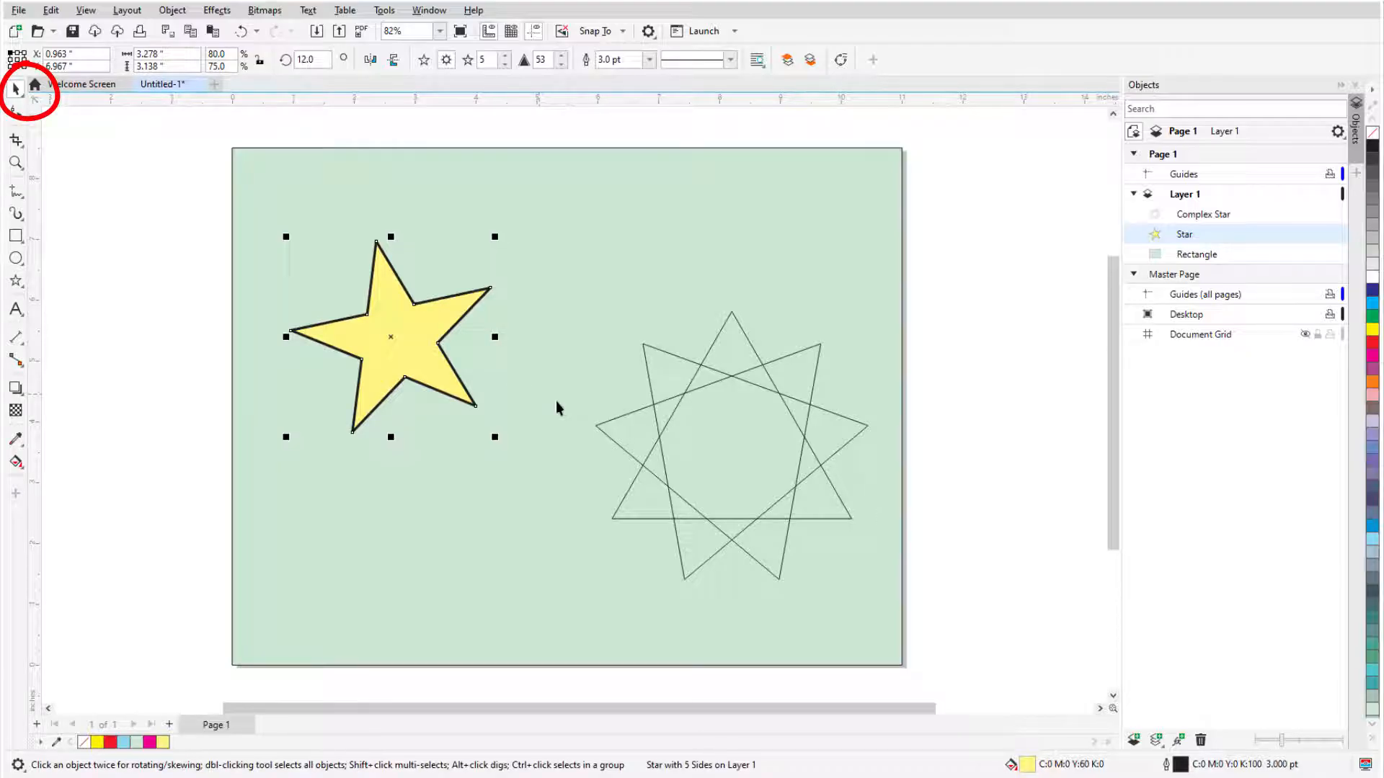
left_click(648, 59)
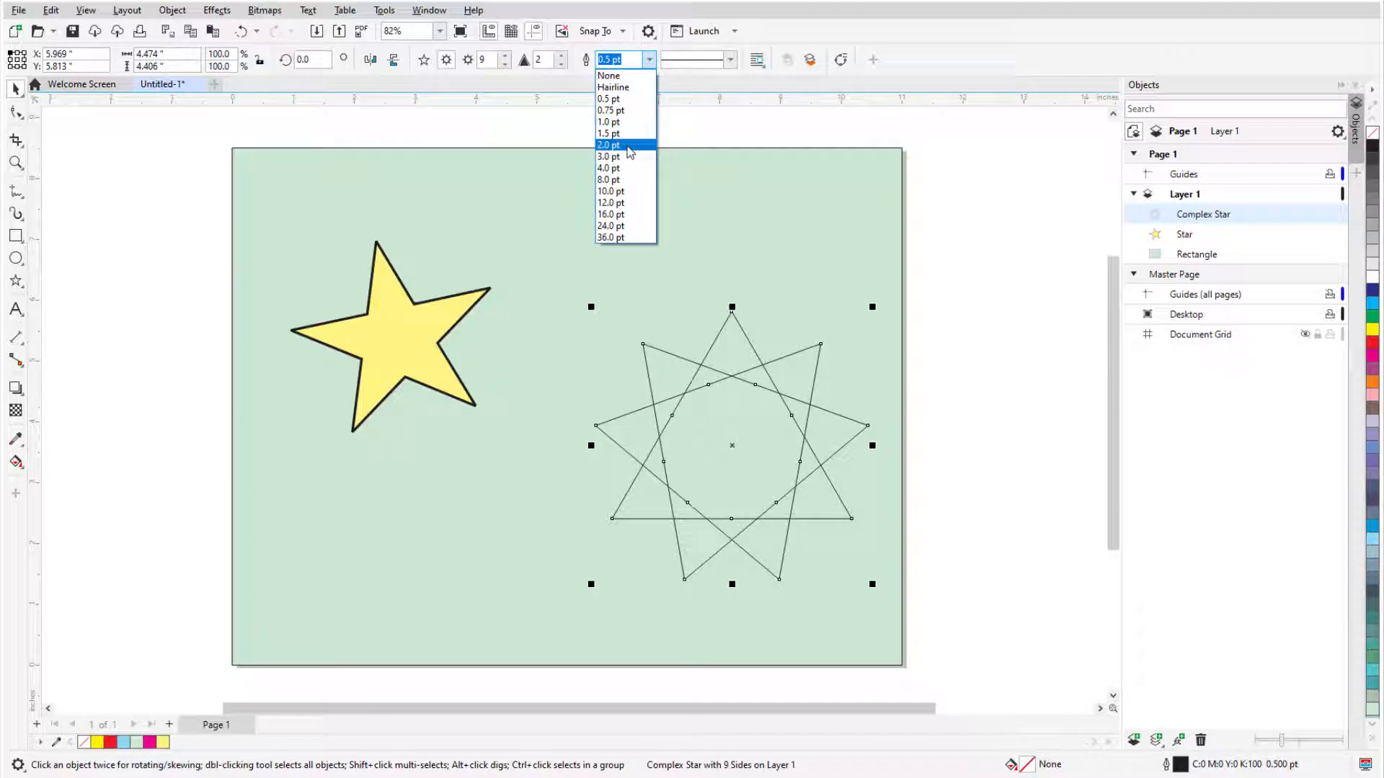
left_click(608, 144)
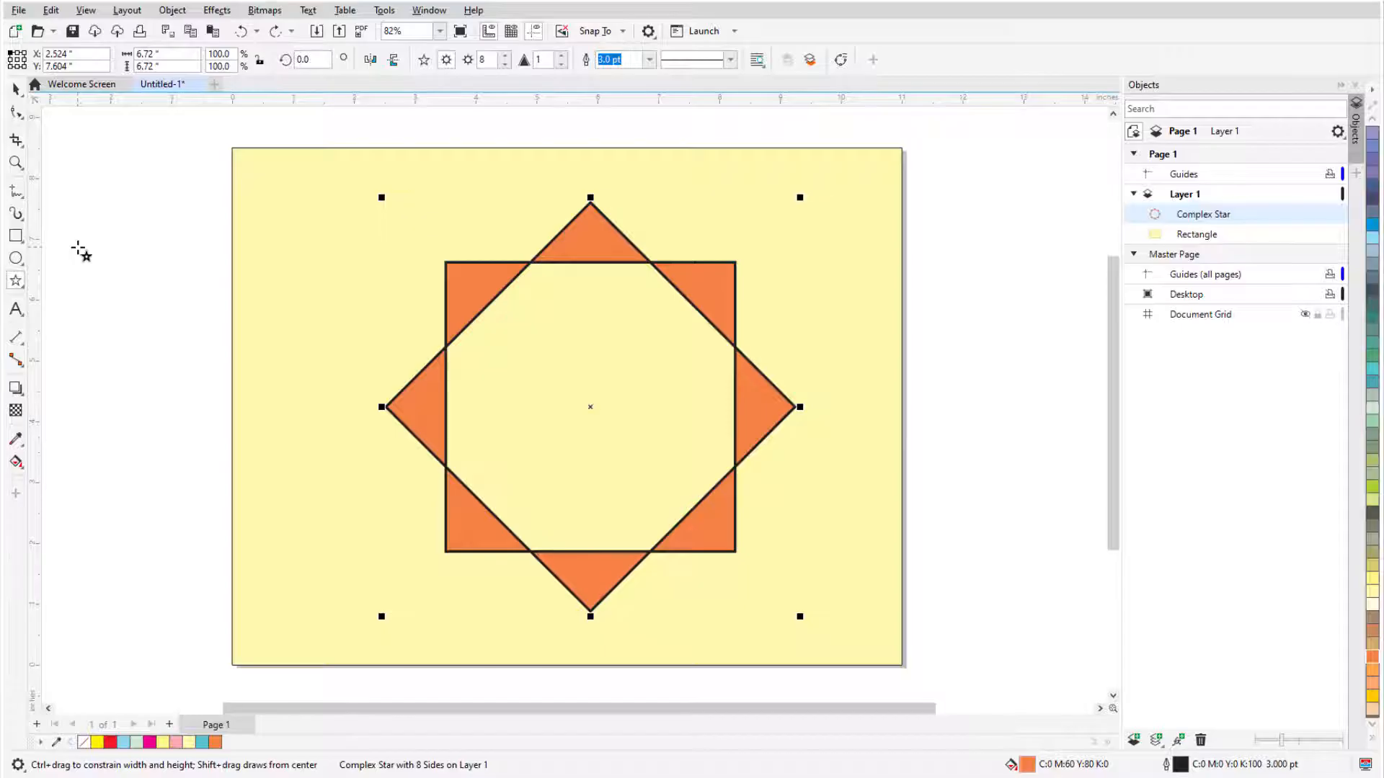
Switch to the Shape tool to show the complex star's editable nodes
left_click(16, 113)
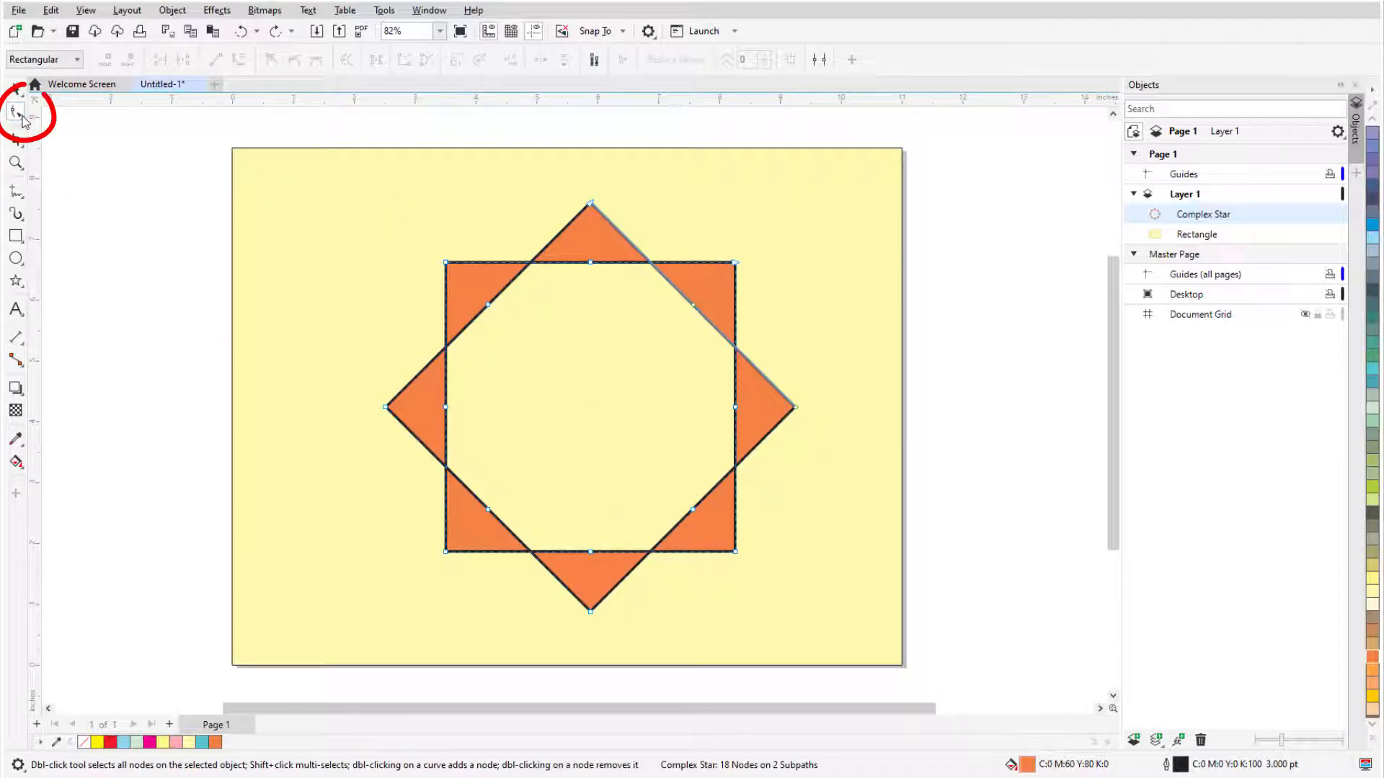
mouse_move(149, 222)
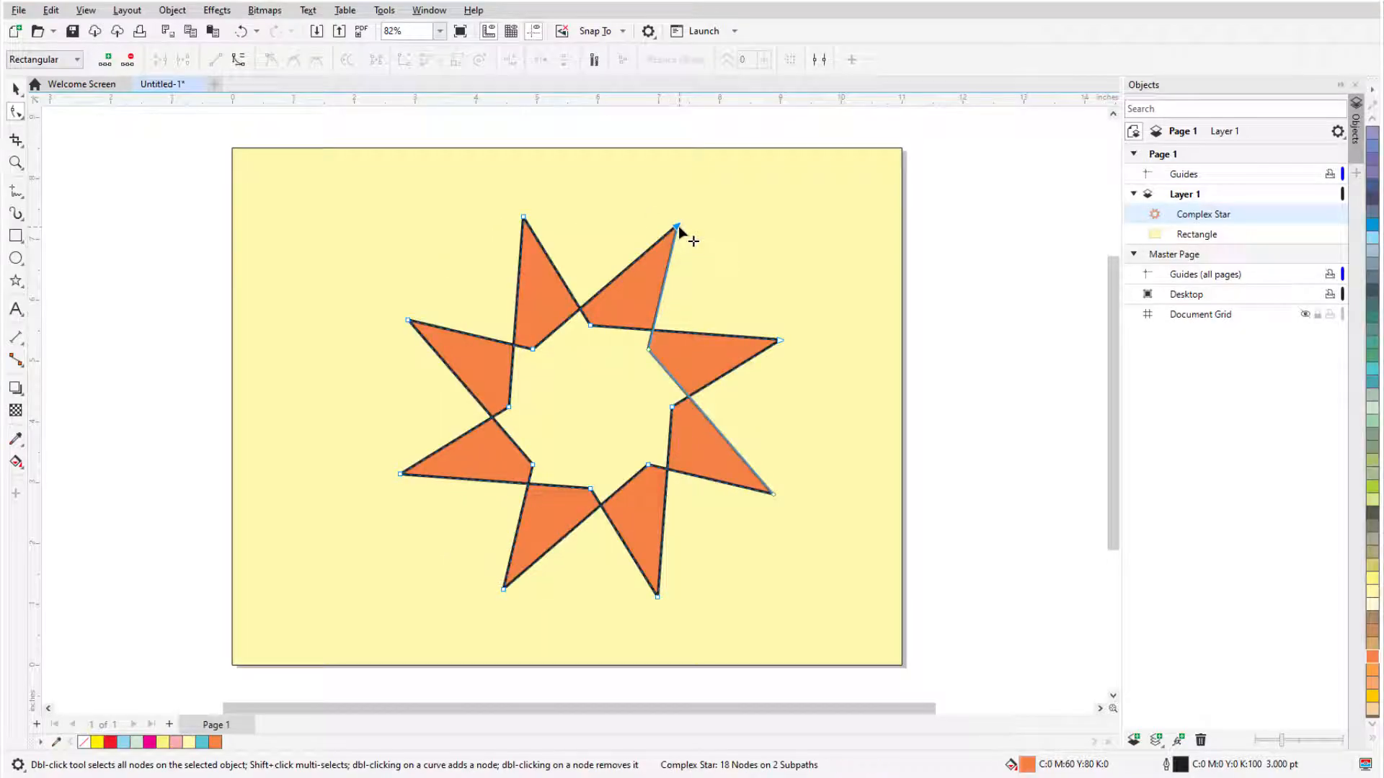
mouse_move(677, 245)
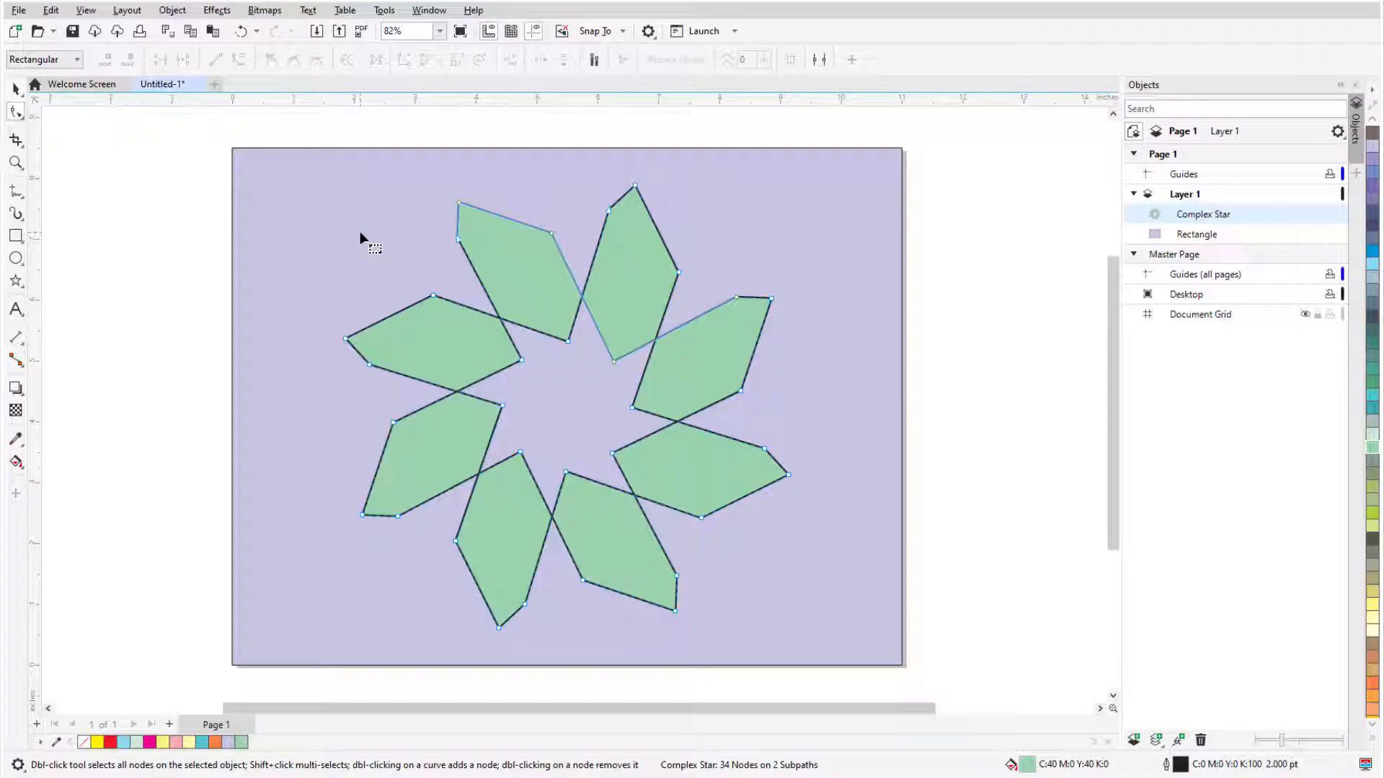
mouse_move(561, 245)
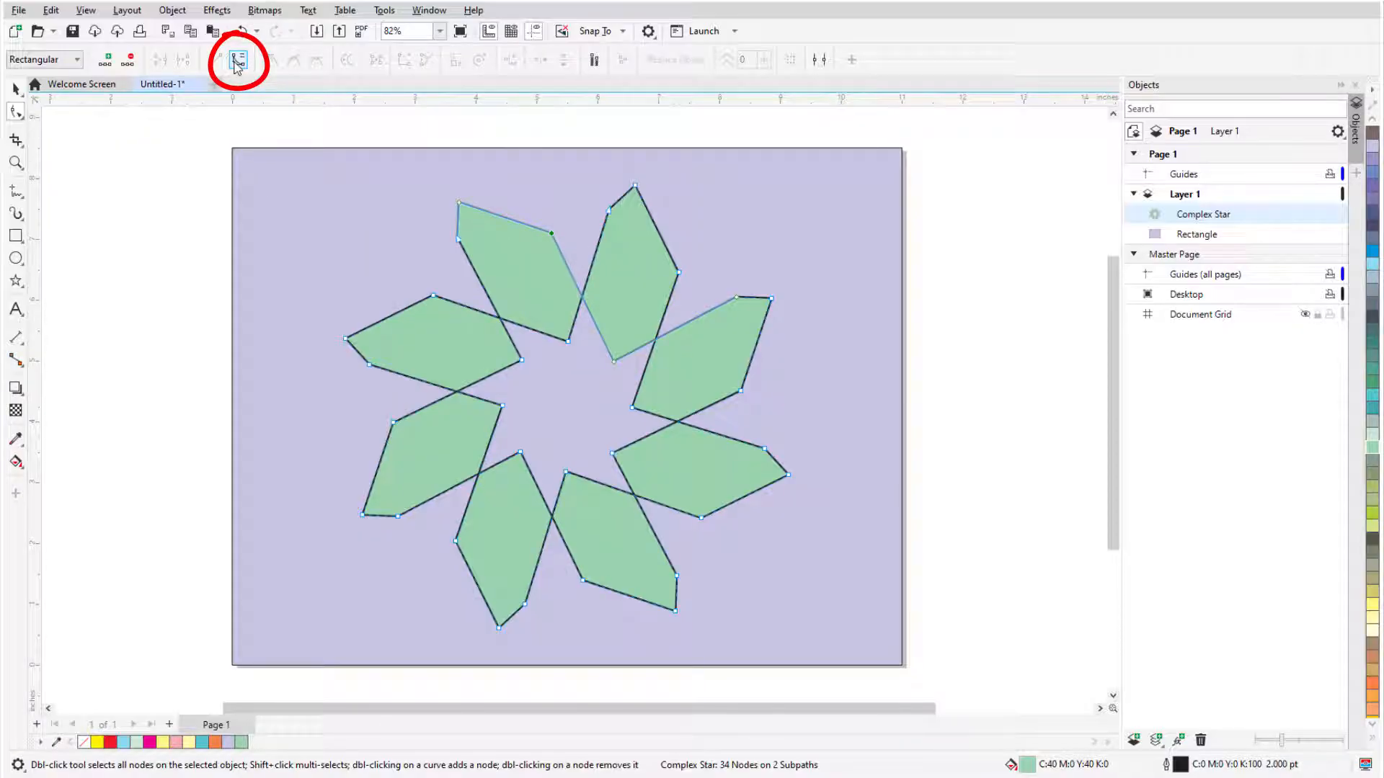
Convert the petal edges to curves, then clear the star and reopen the shape flyout
left_click(238, 59)
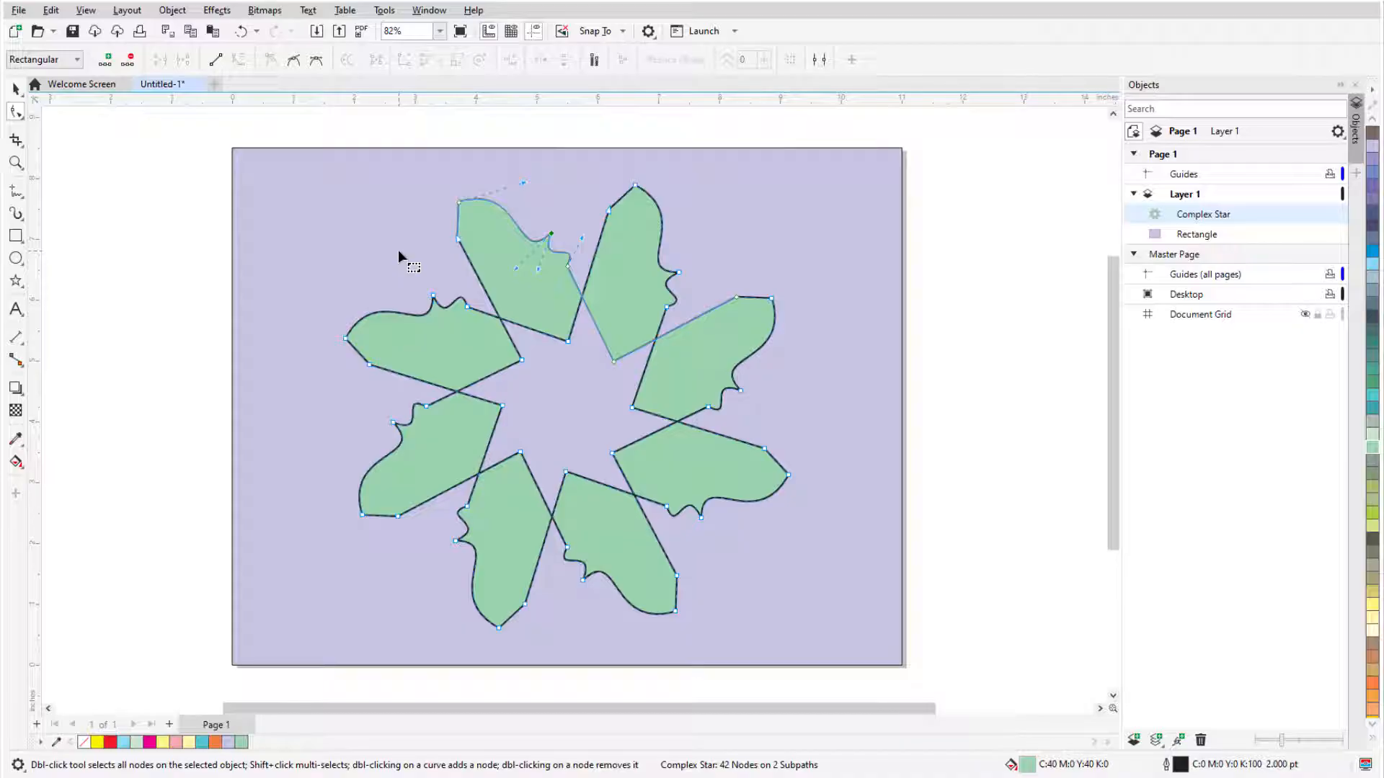
left_click(15, 88)
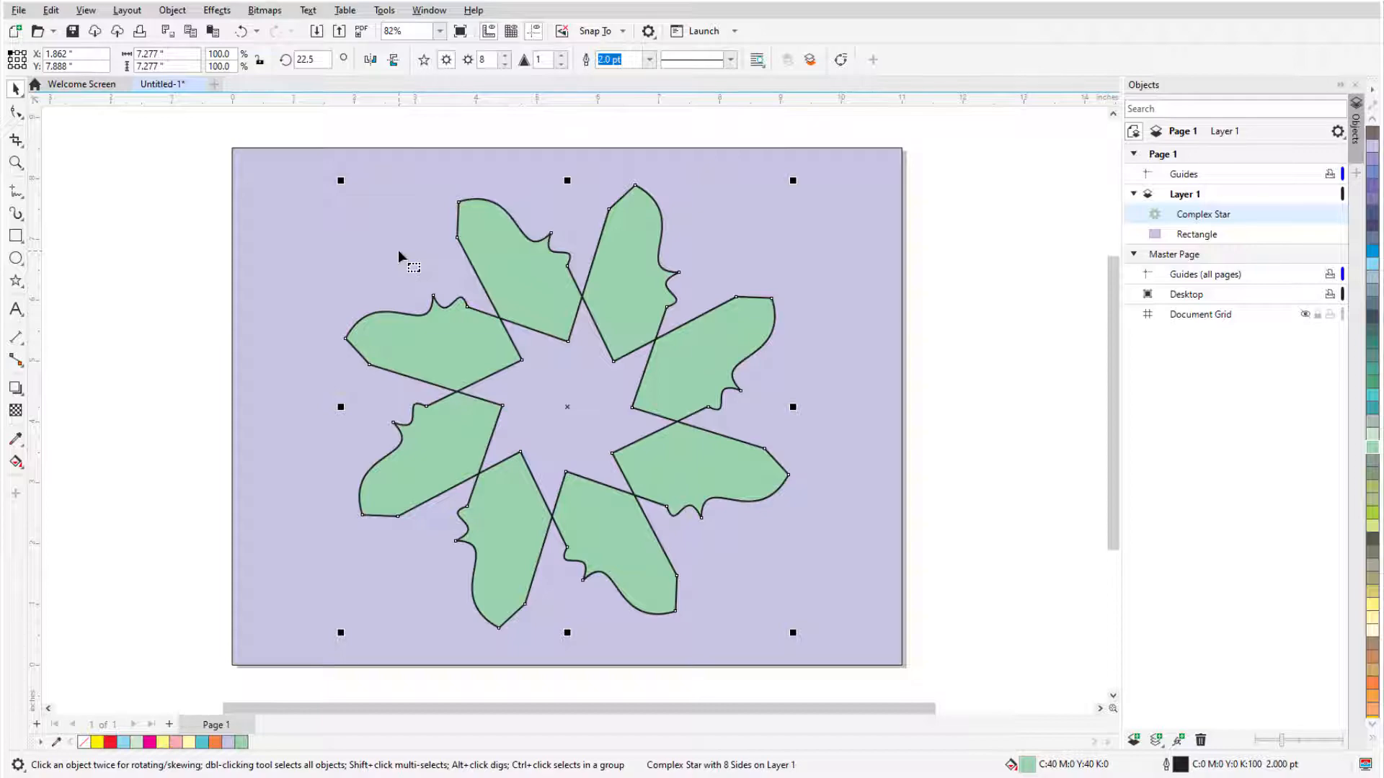
mouse_move(769, 167)
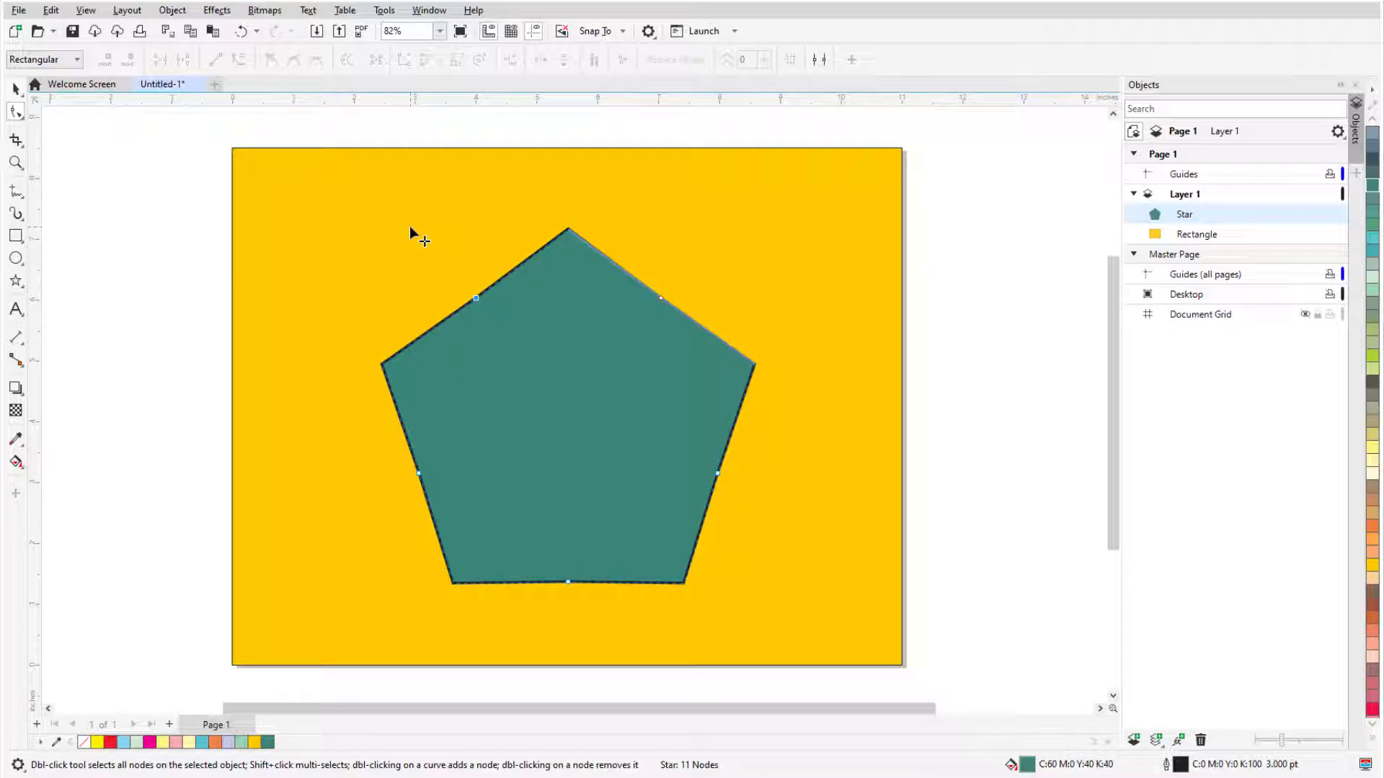
left_click(16, 281)
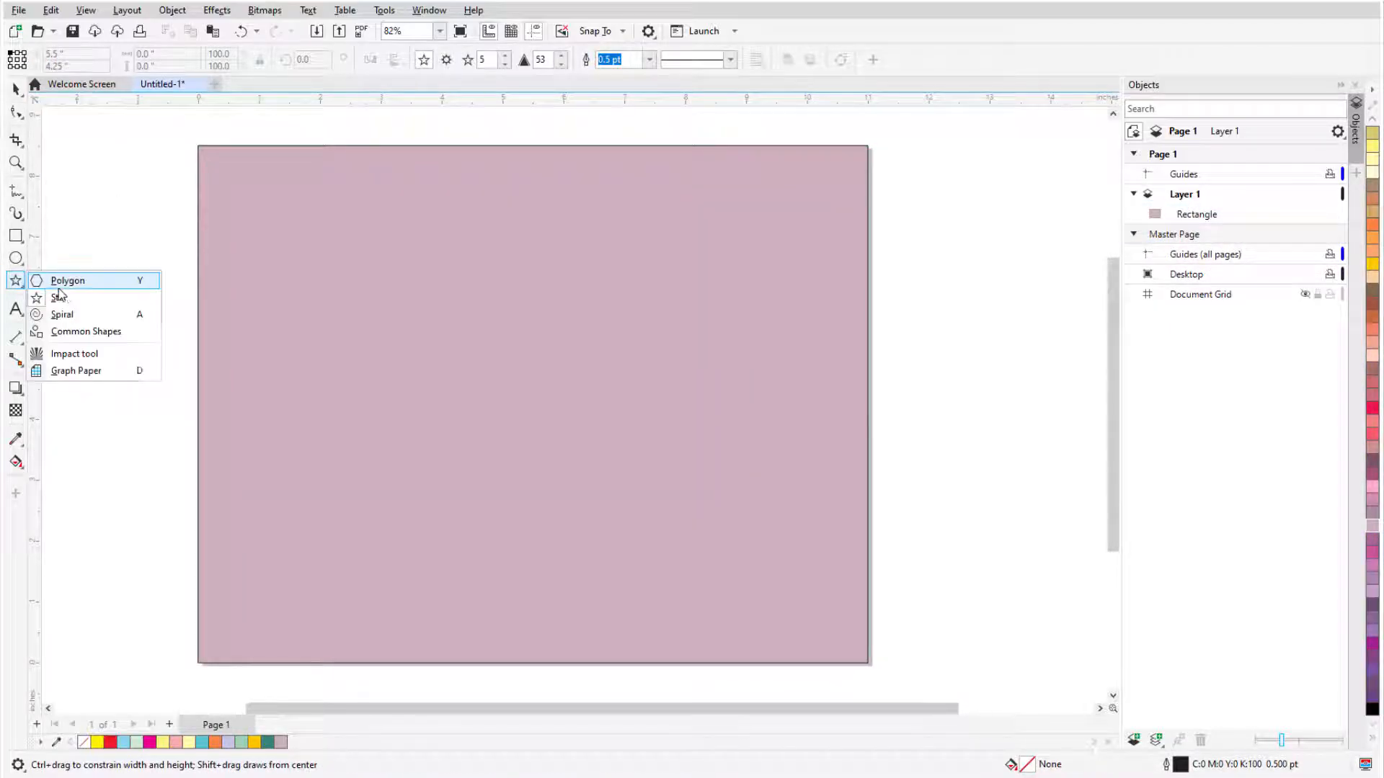
mouse_move(62, 315)
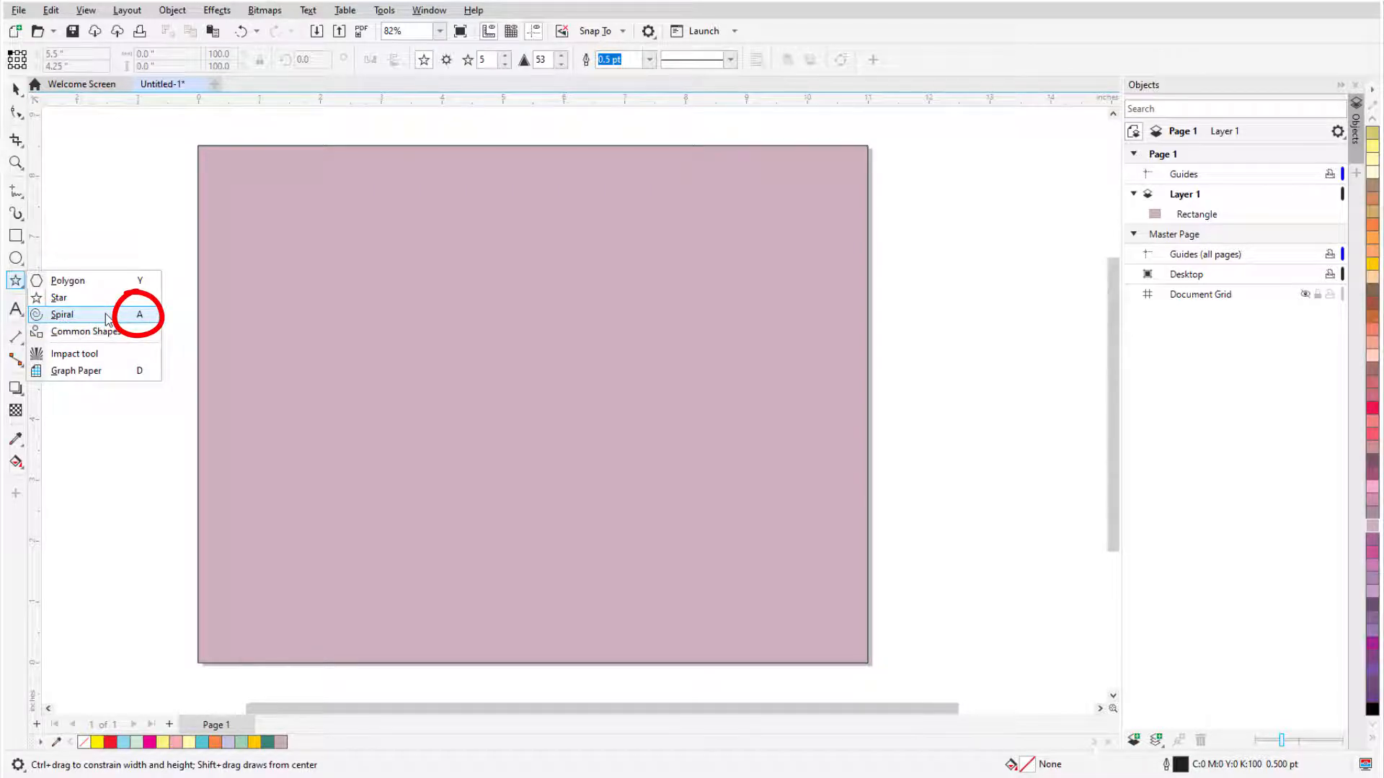
Draw a spiral with 10 revolutions and expansion 65 near the top-left of the page
left_click(62, 314)
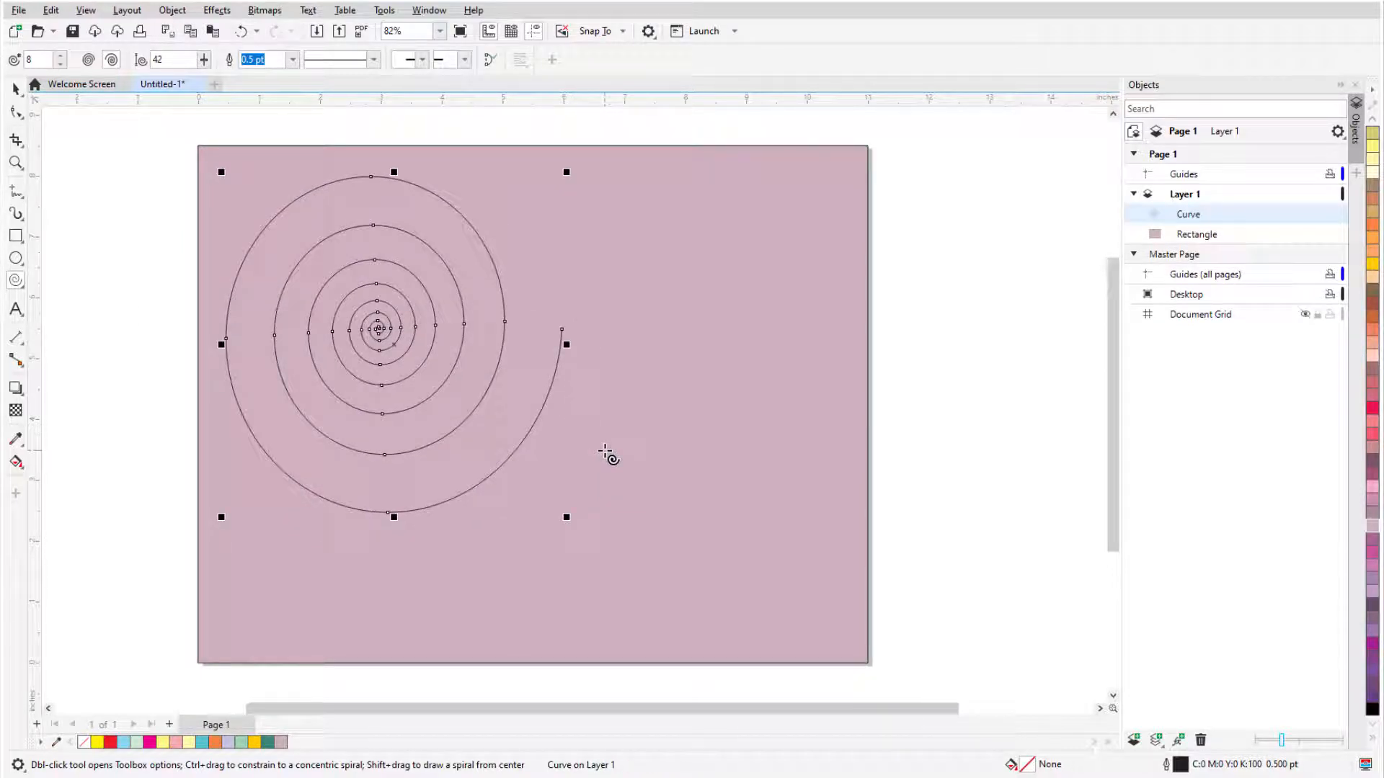
mouse_move(370, 340)
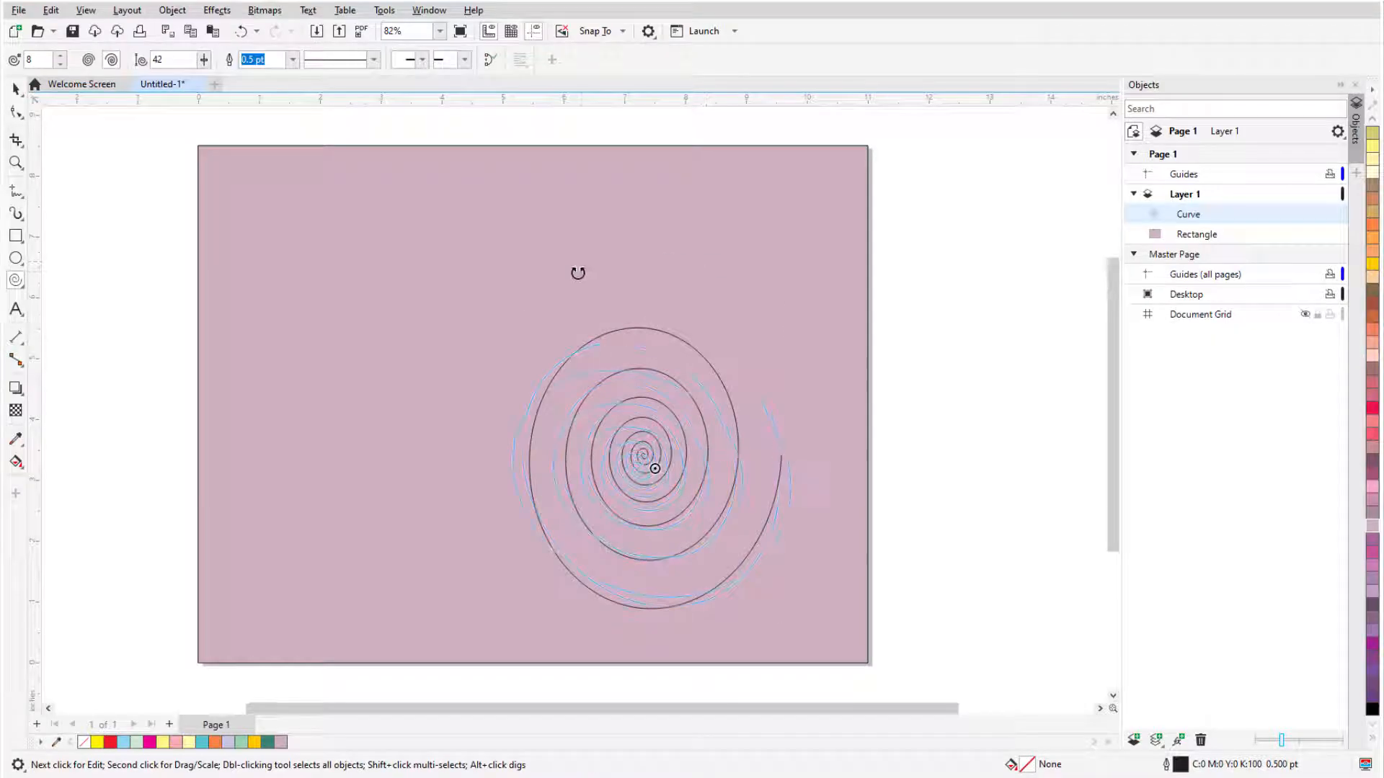
left_click(653, 469)
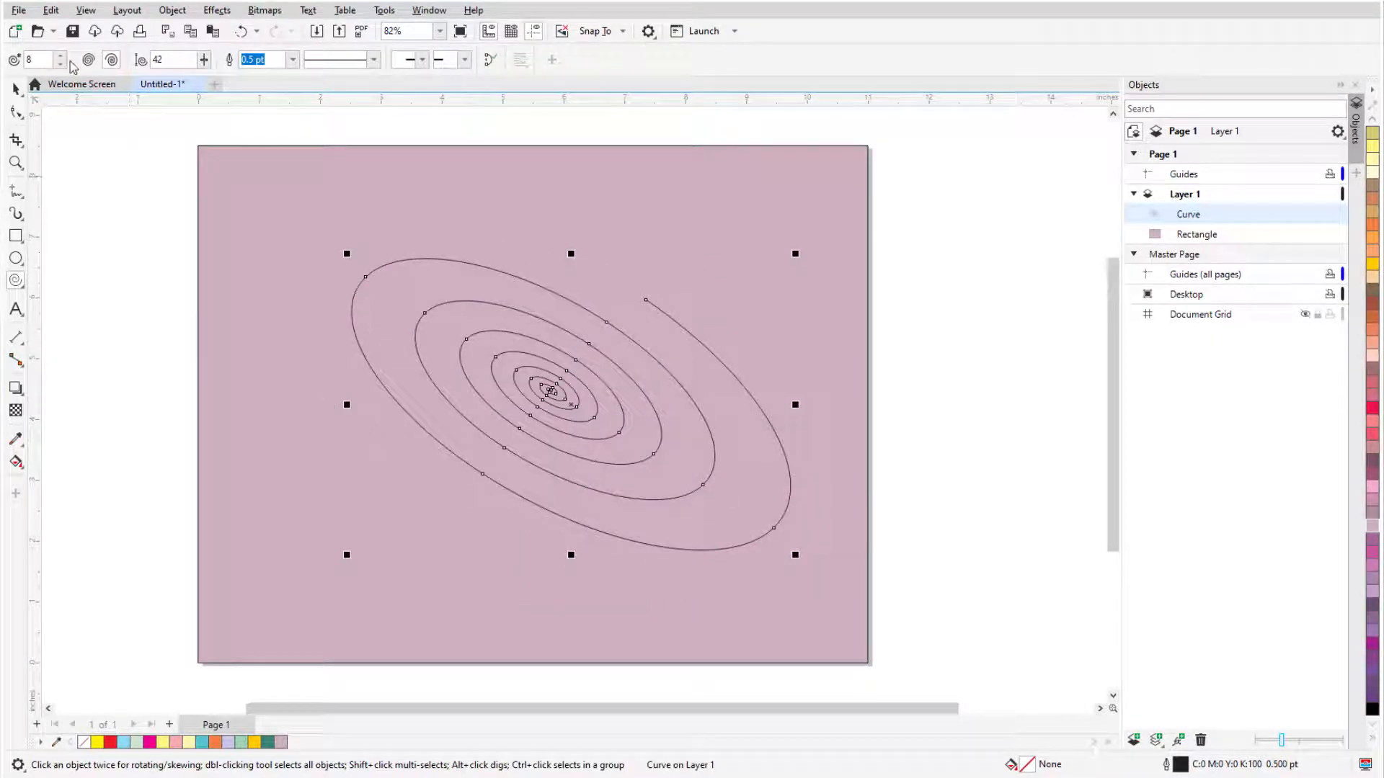
left_click(61, 57)
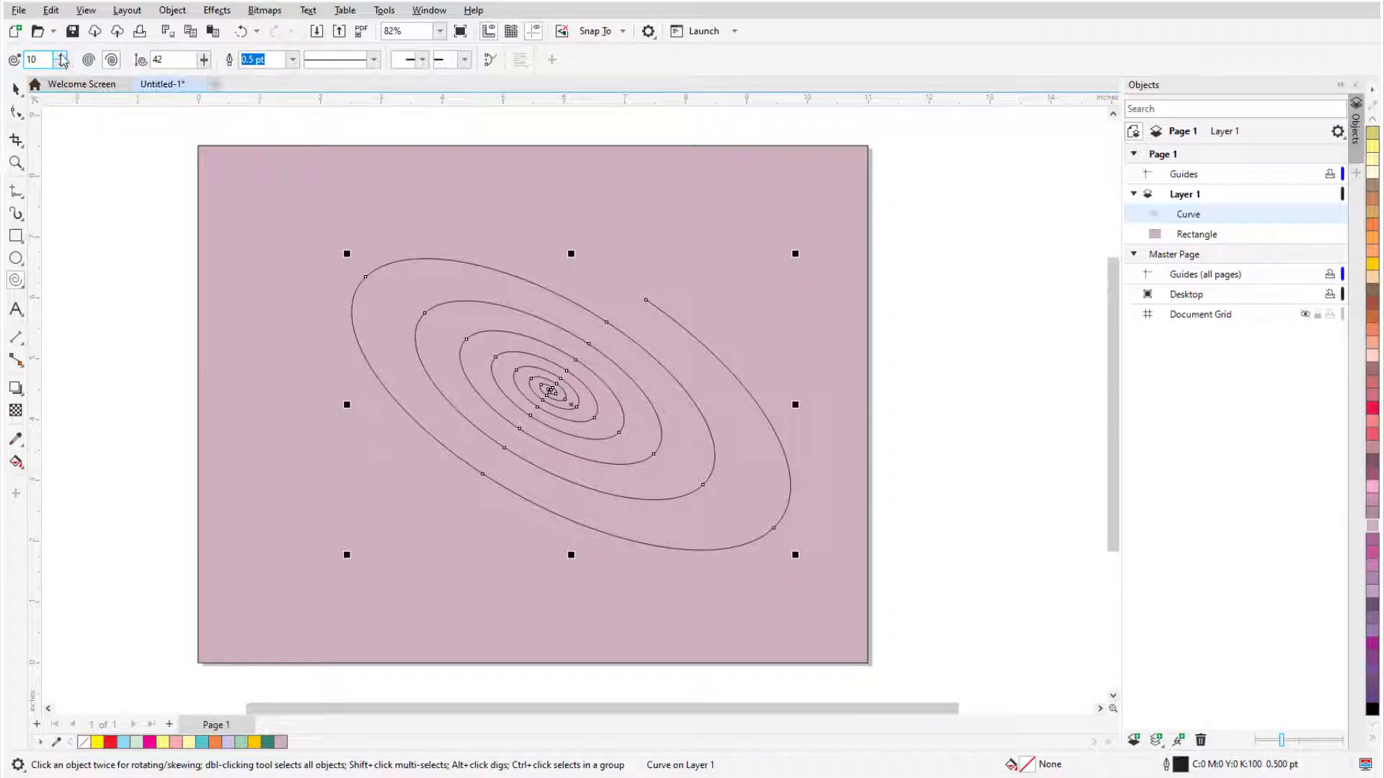
left_click(203, 56)
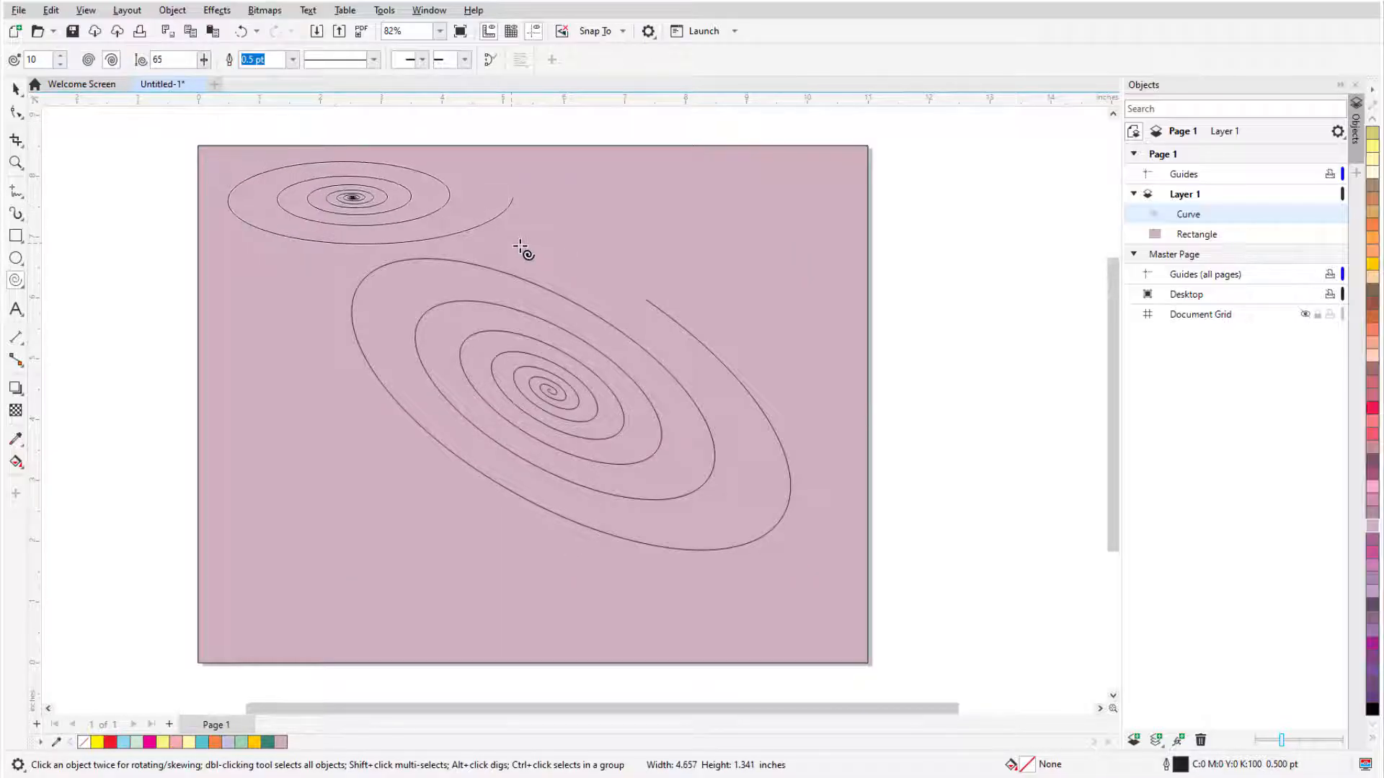
left_click(357, 201)
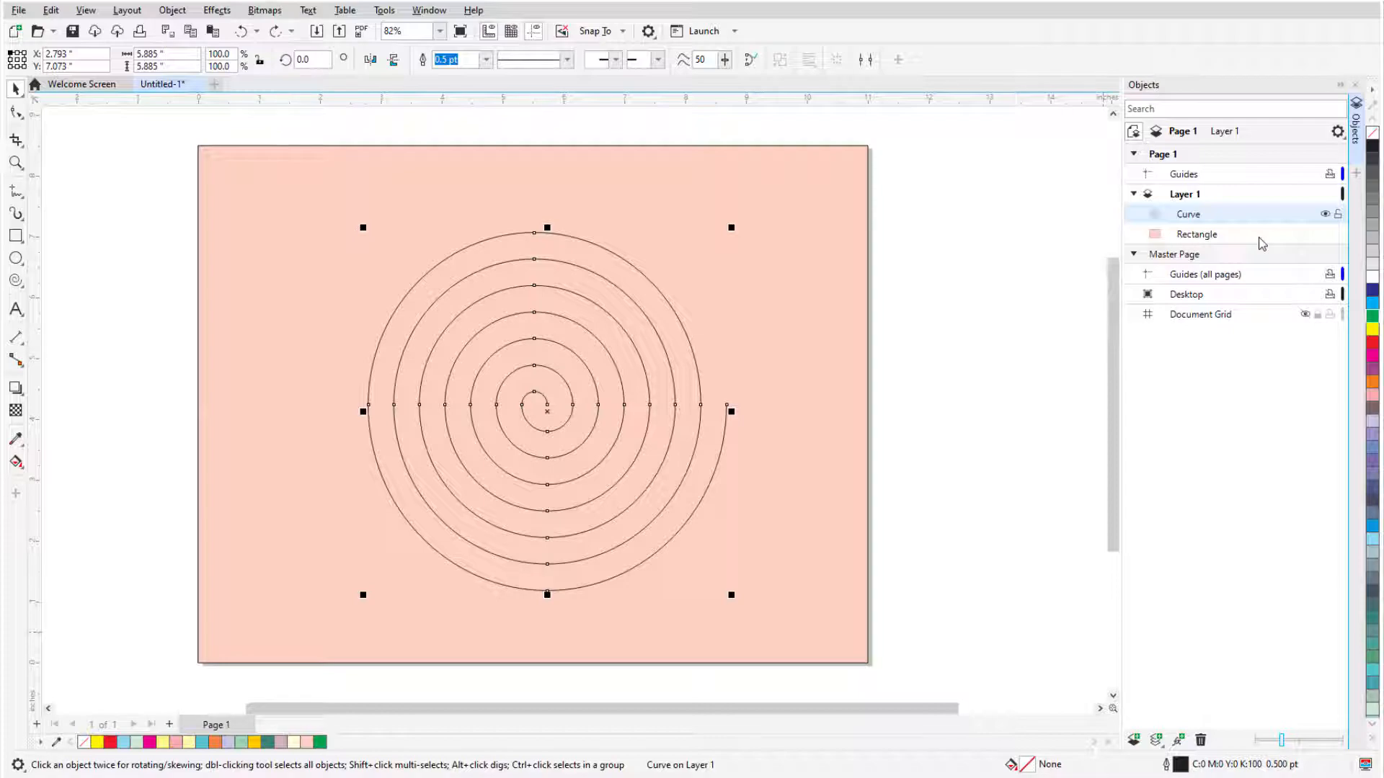
mouse_move(1370, 320)
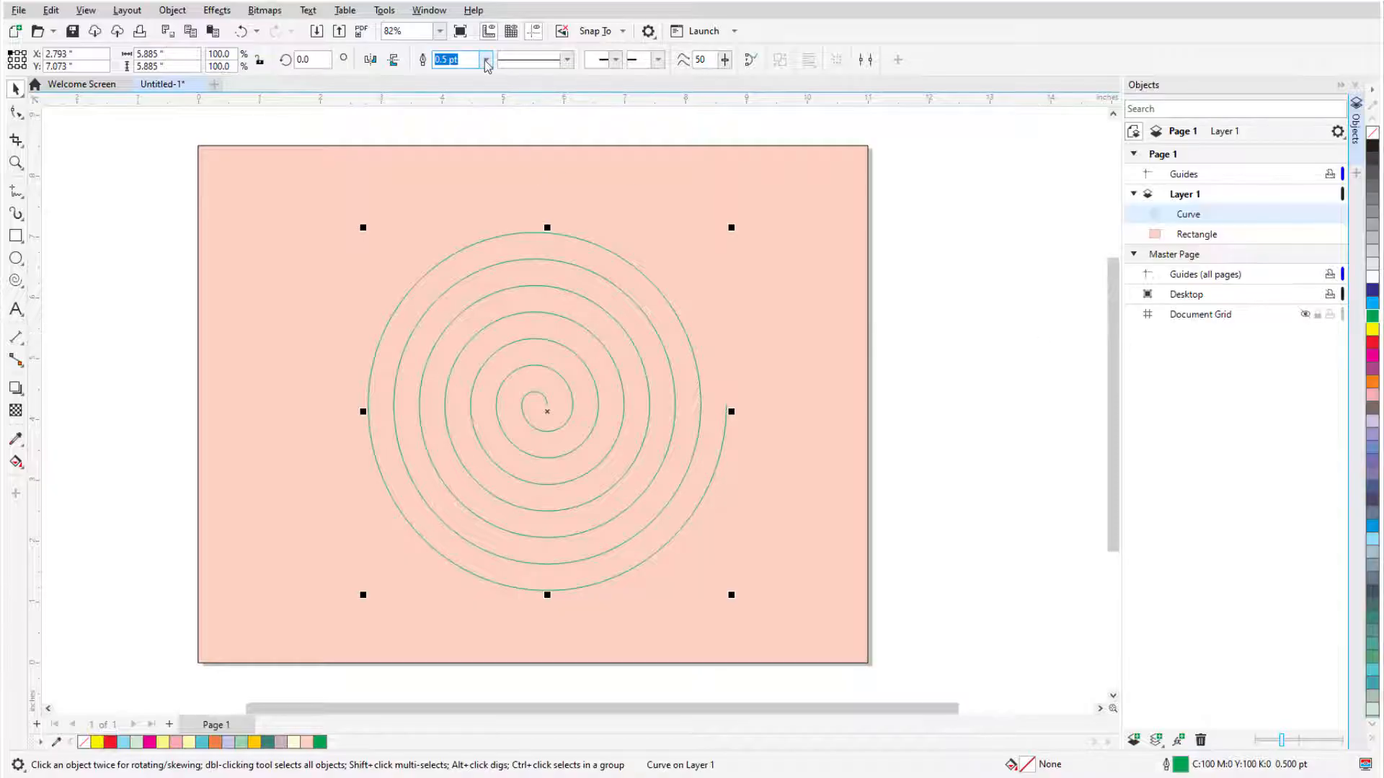
Give the spiral a 3 pt green outline with arrowheads, convert to curves and edit its nodes
left_click(568, 60)
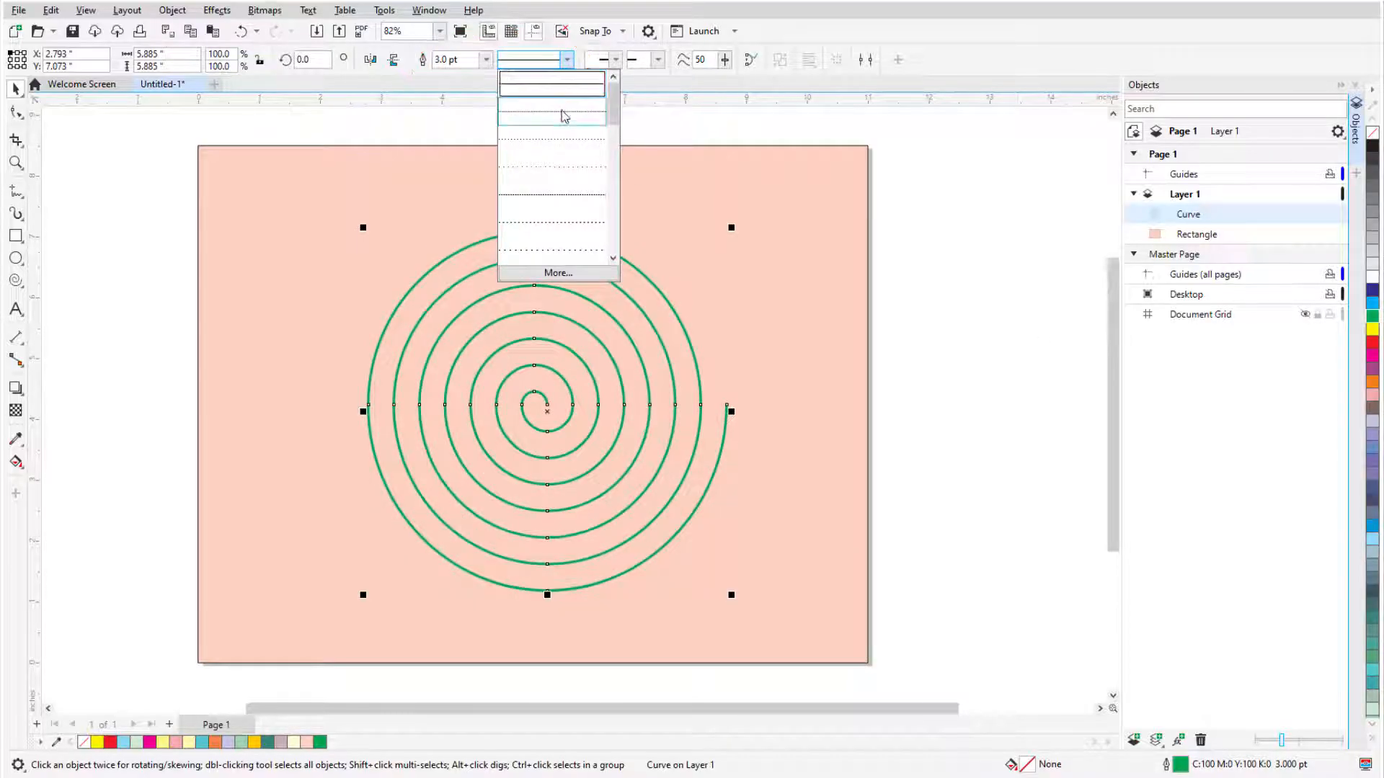
left_click(615, 60)
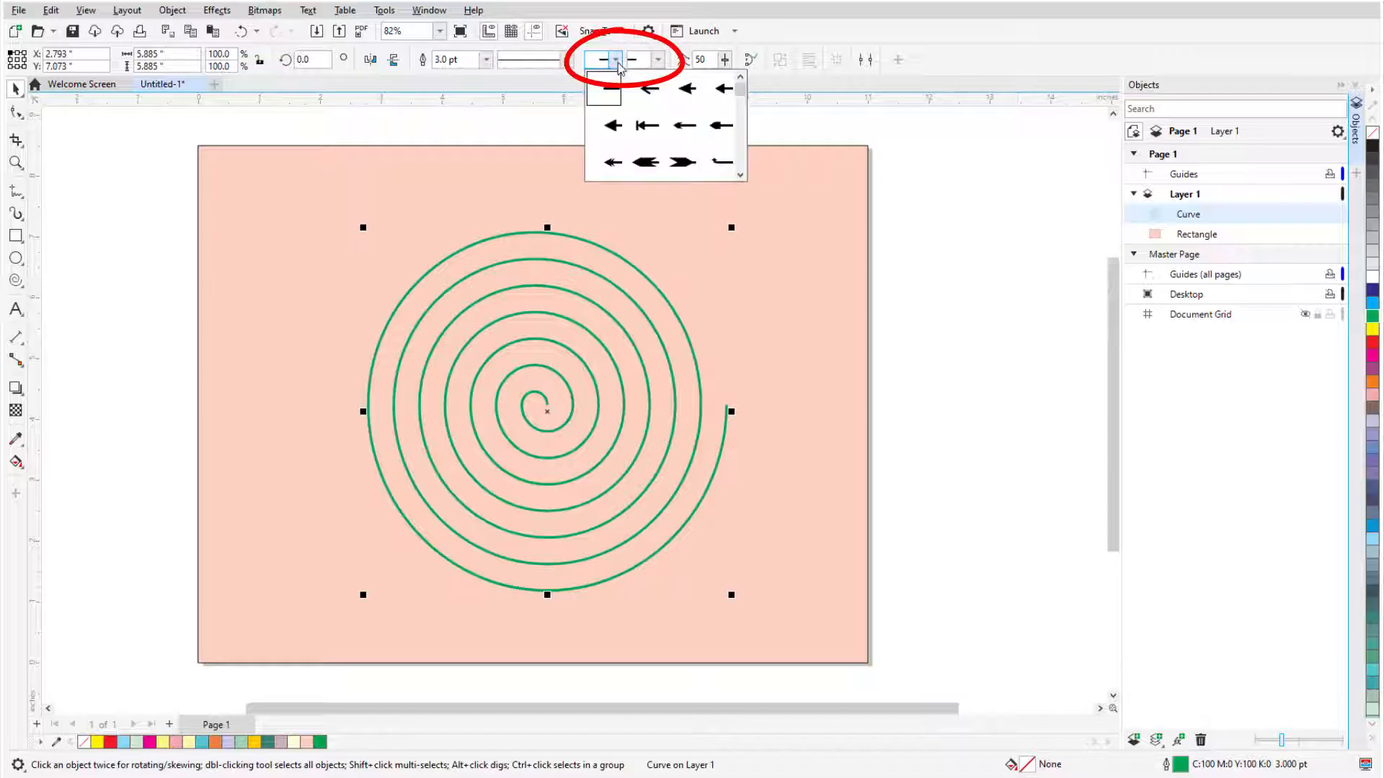
left_click(631, 88)
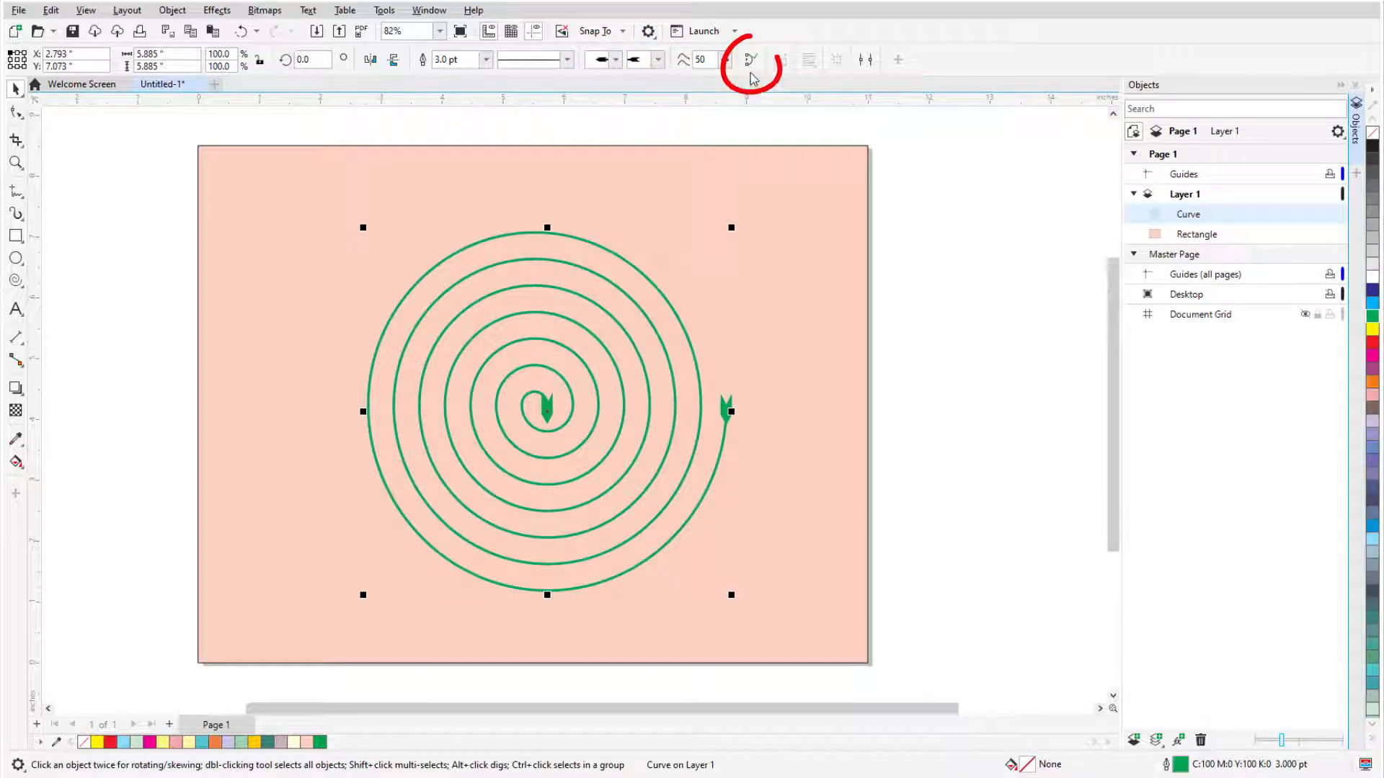
left_click(750, 59)
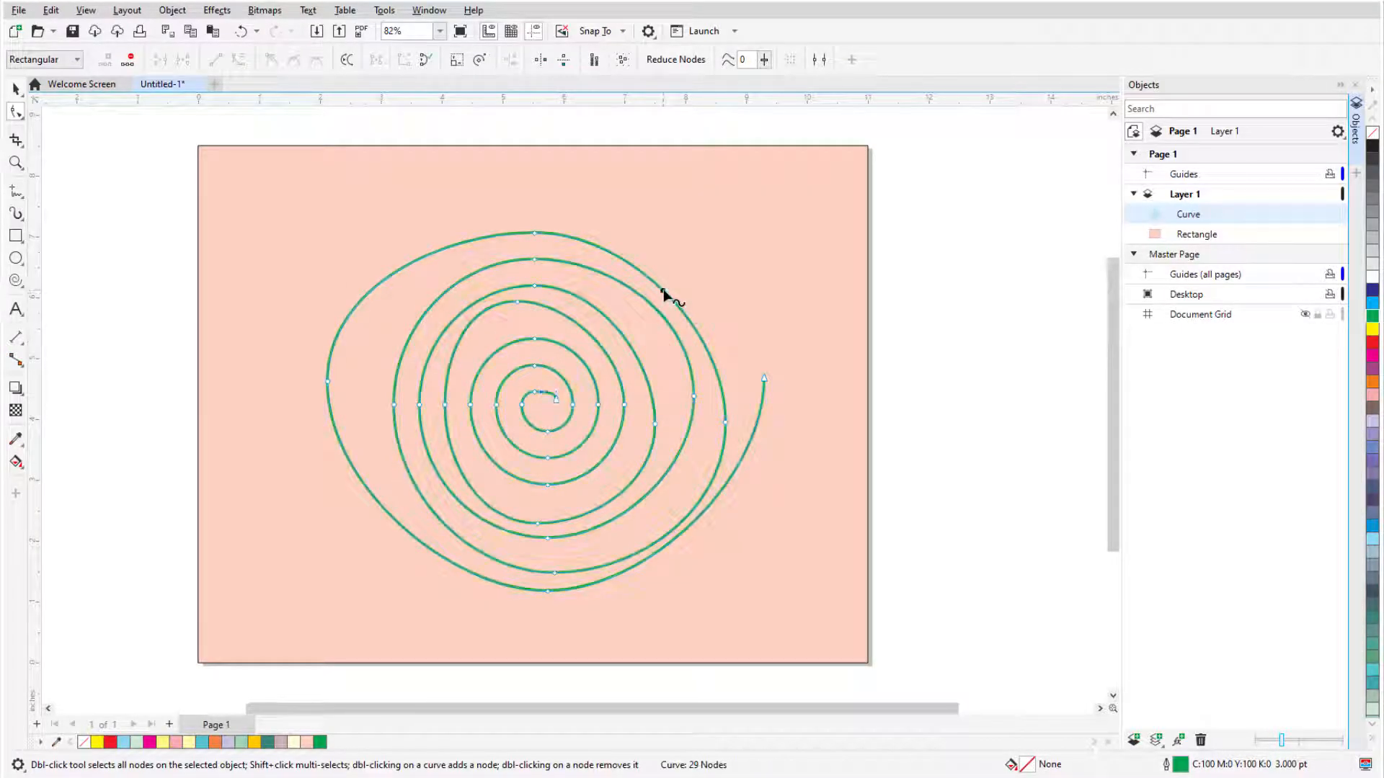
double_click(396, 271)
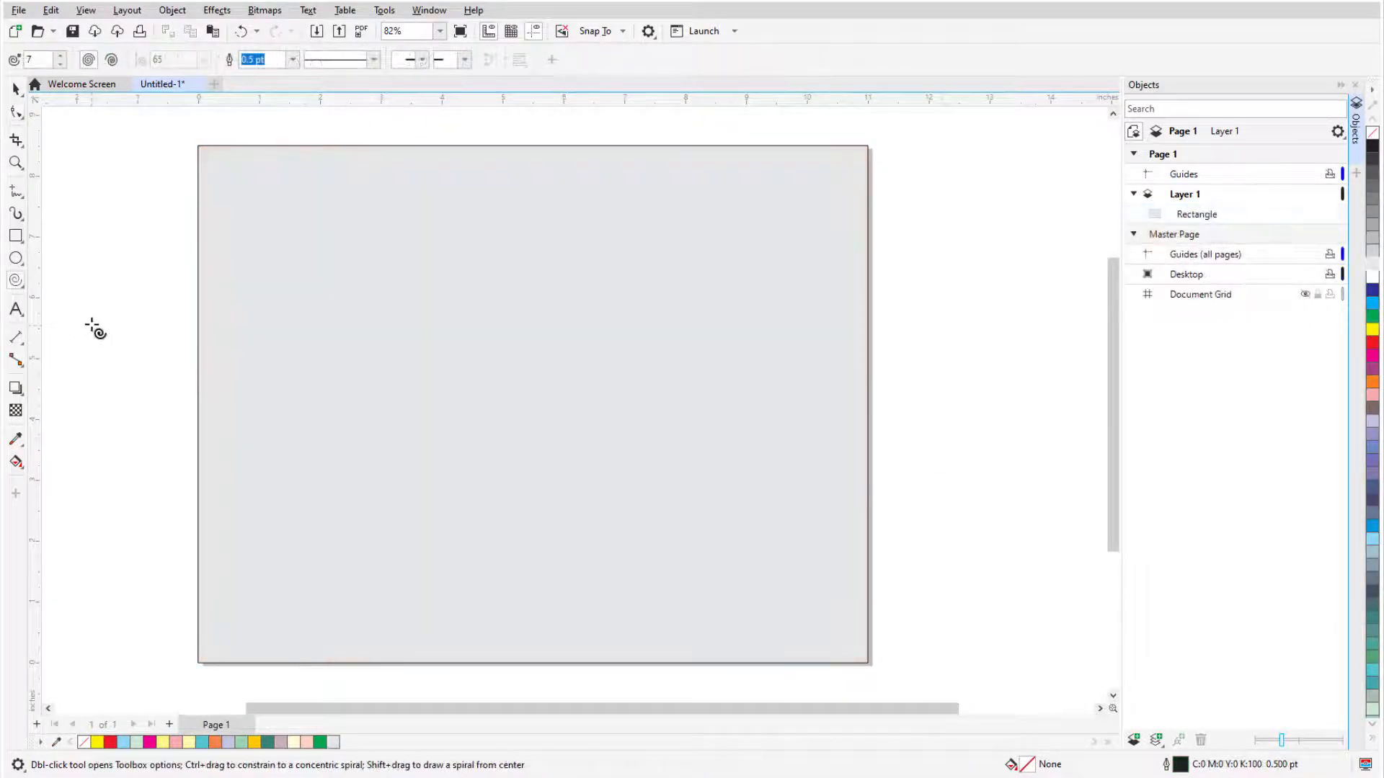
Pick Common Shapes from the Objects flyout and place the arrow, smiley, callout and double arrow
left_click(16, 281)
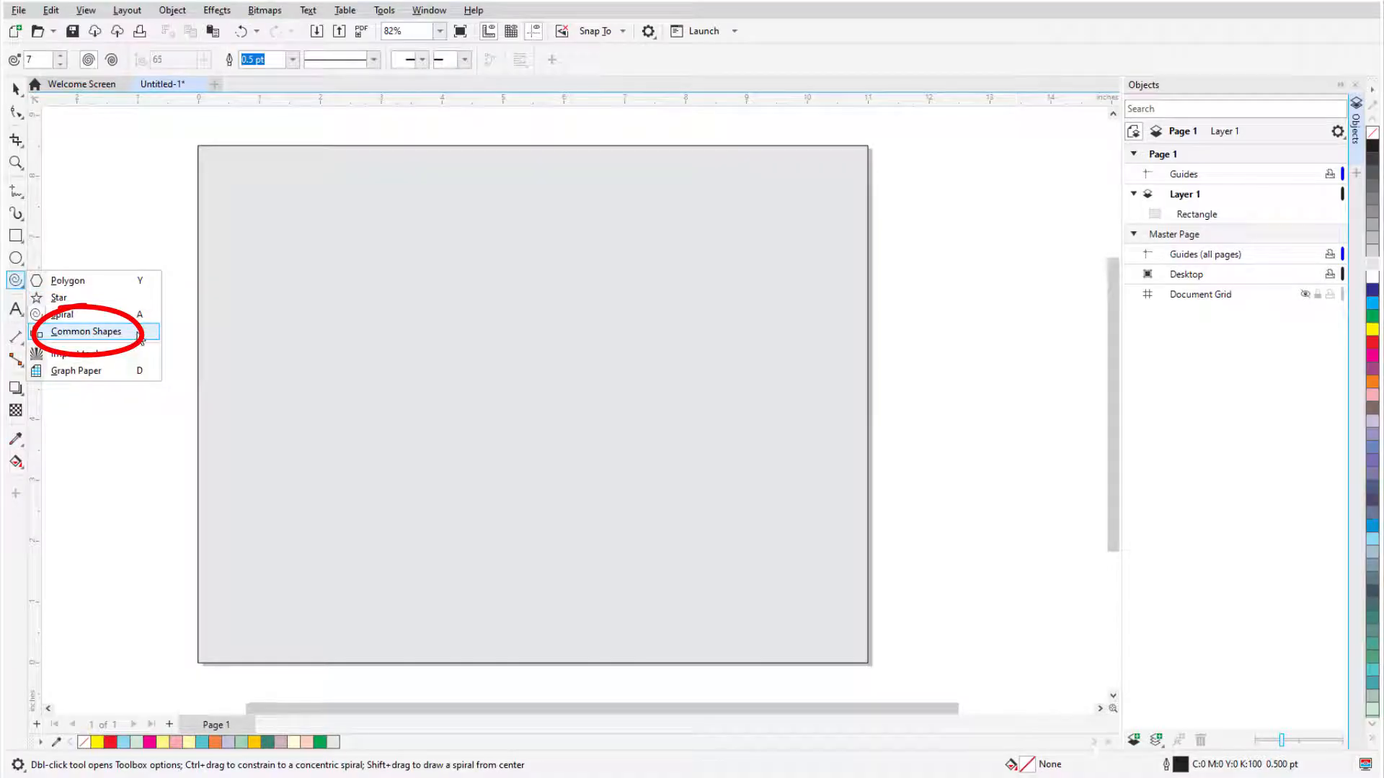
left_click(86, 332)
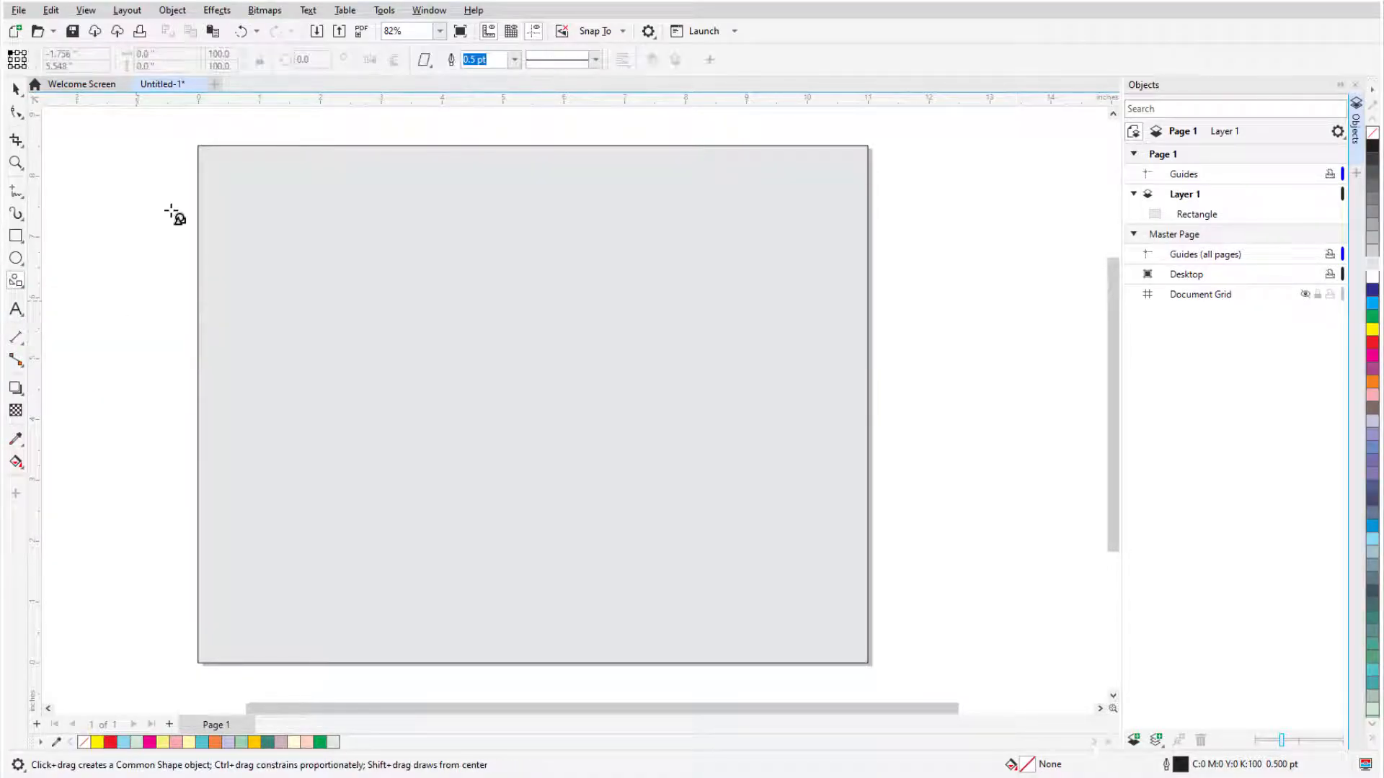
left_click(424, 59)
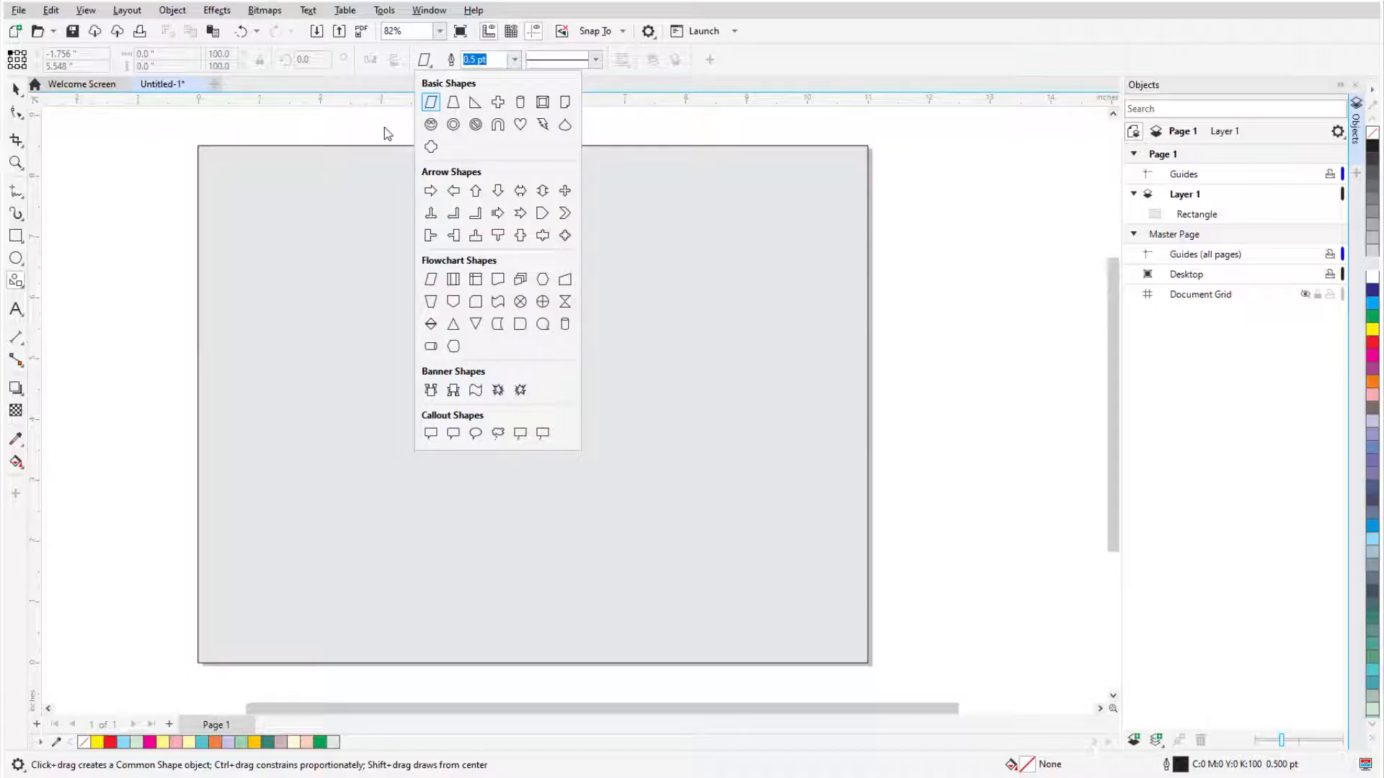
mouse_move(474, 213)
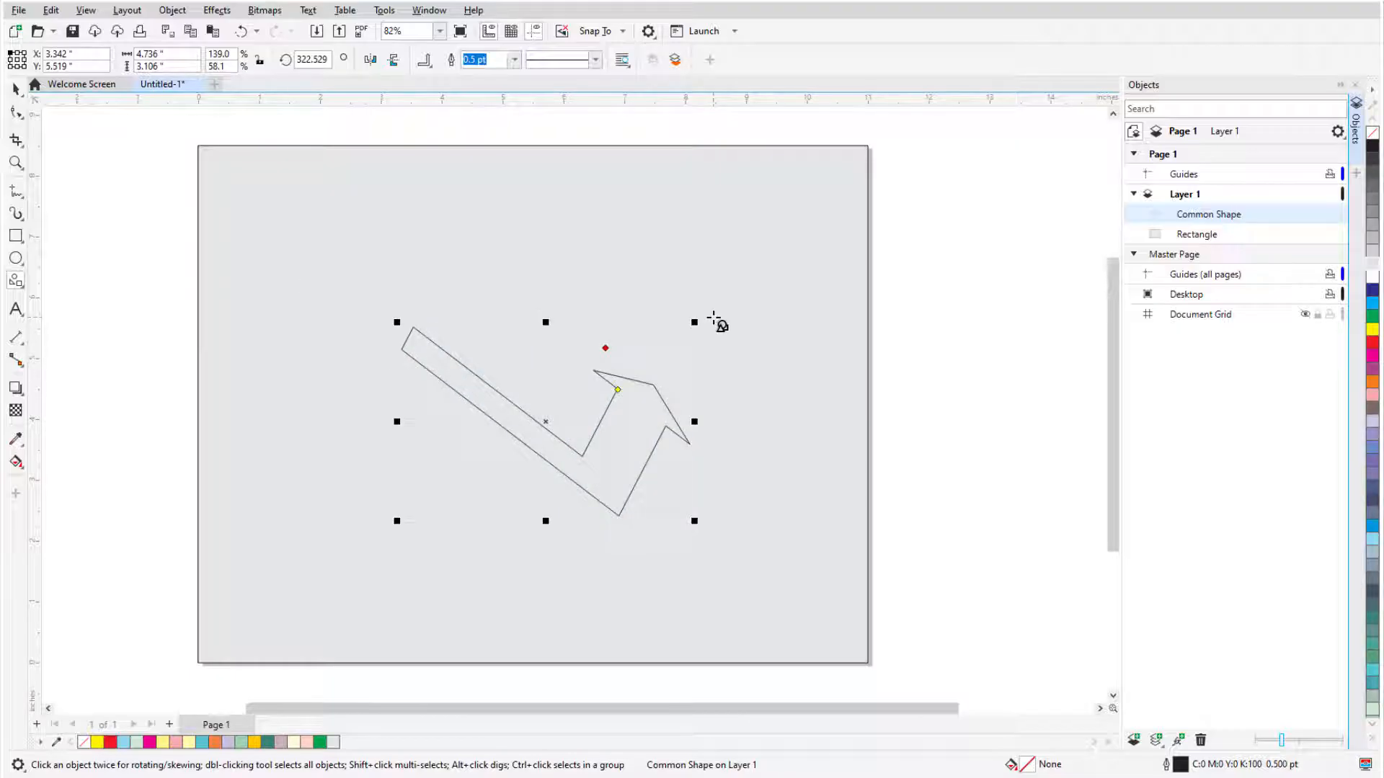
mouse_move(1111, 358)
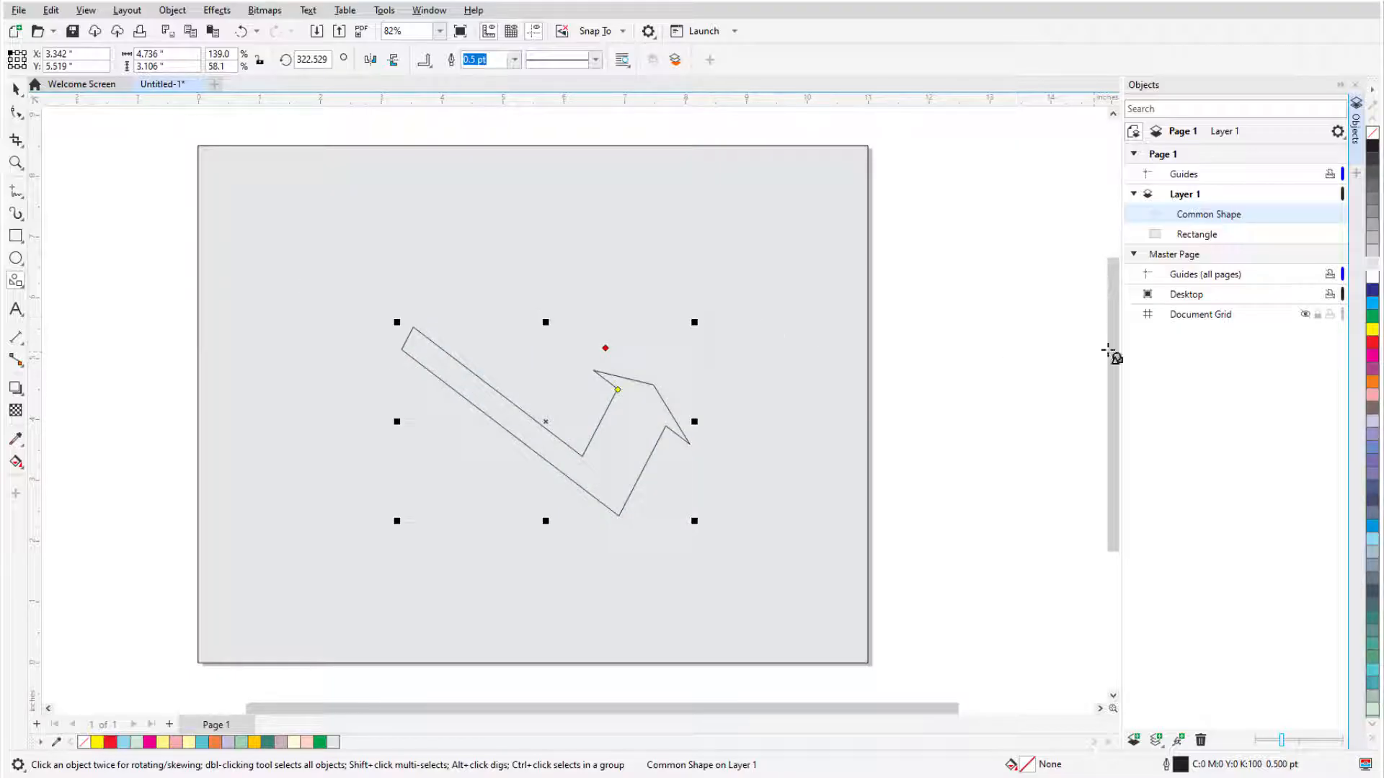
left_click(1374, 331)
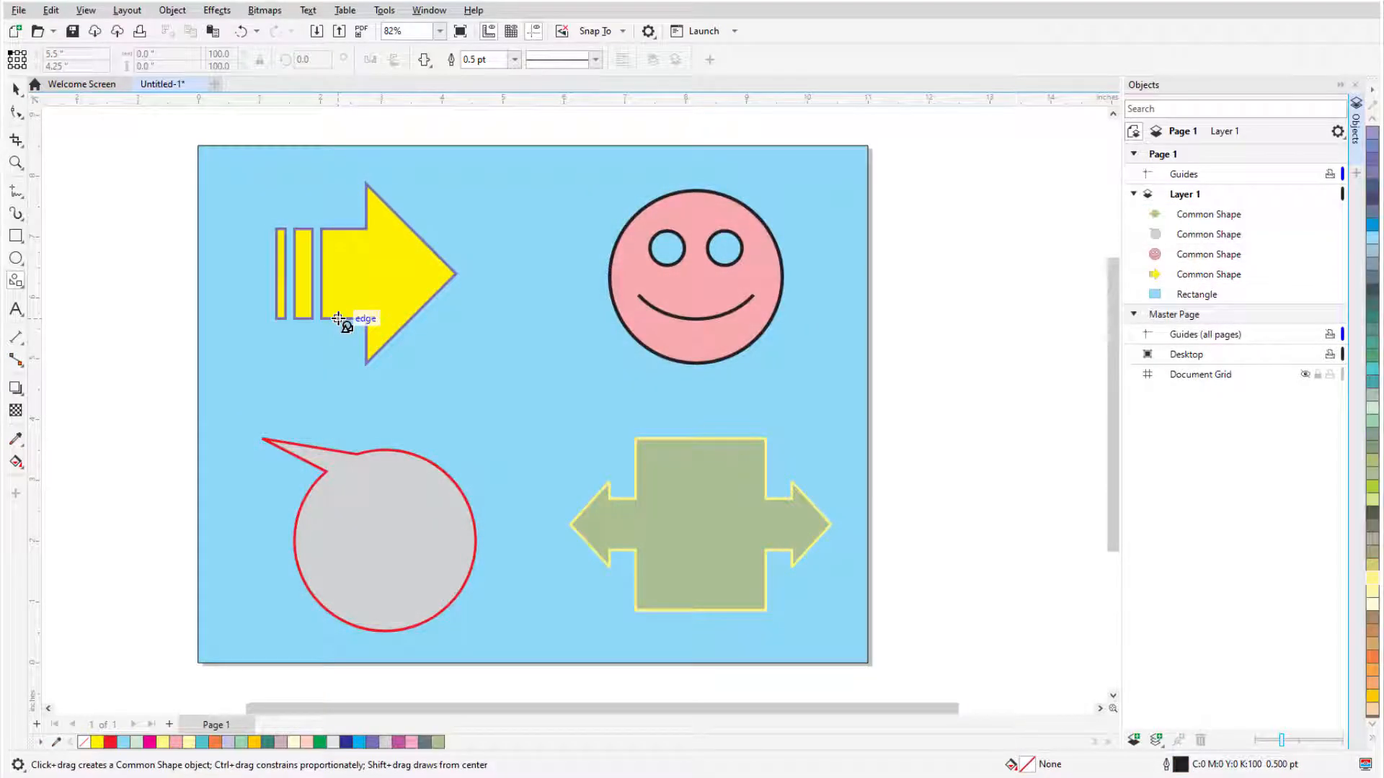
Select the double-arrow shape and convert it to editable curves
left_click(694, 297)
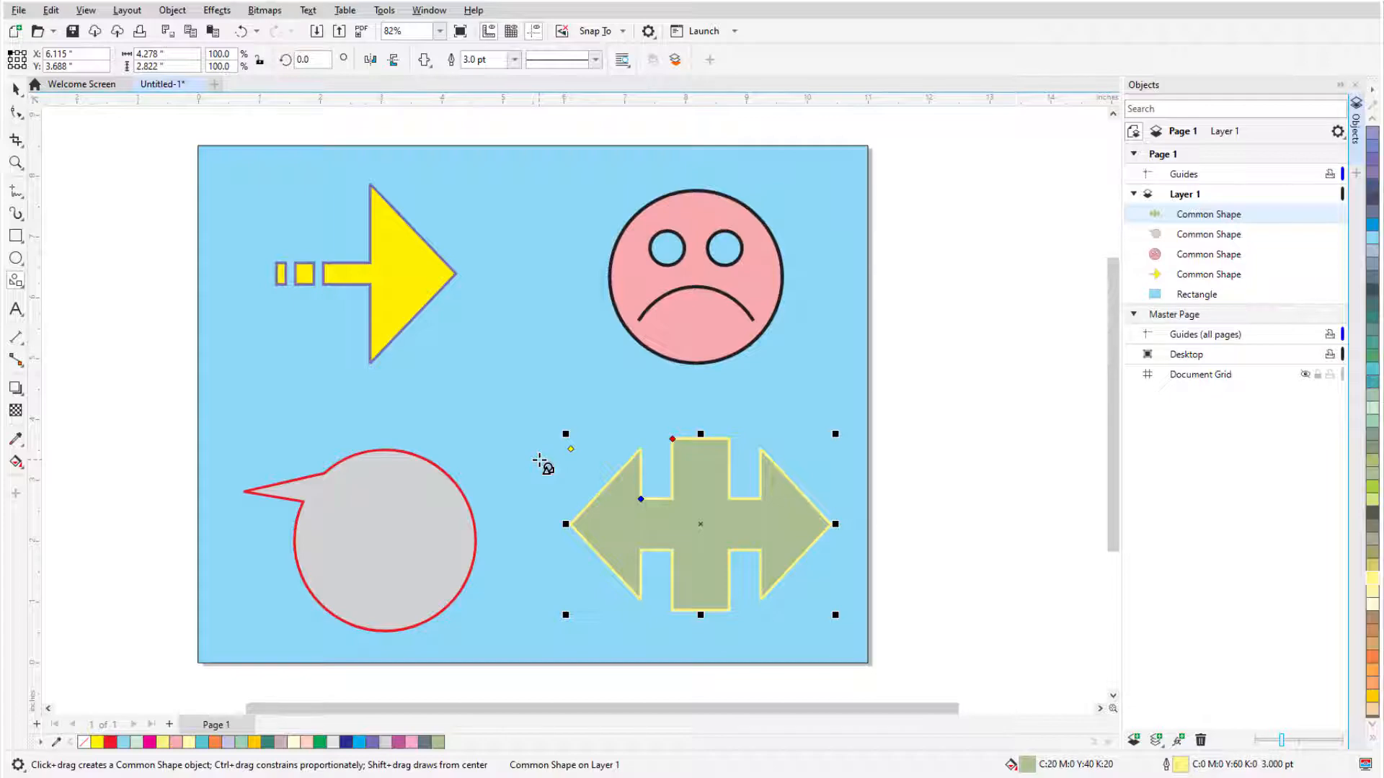
mouse_move(731, 445)
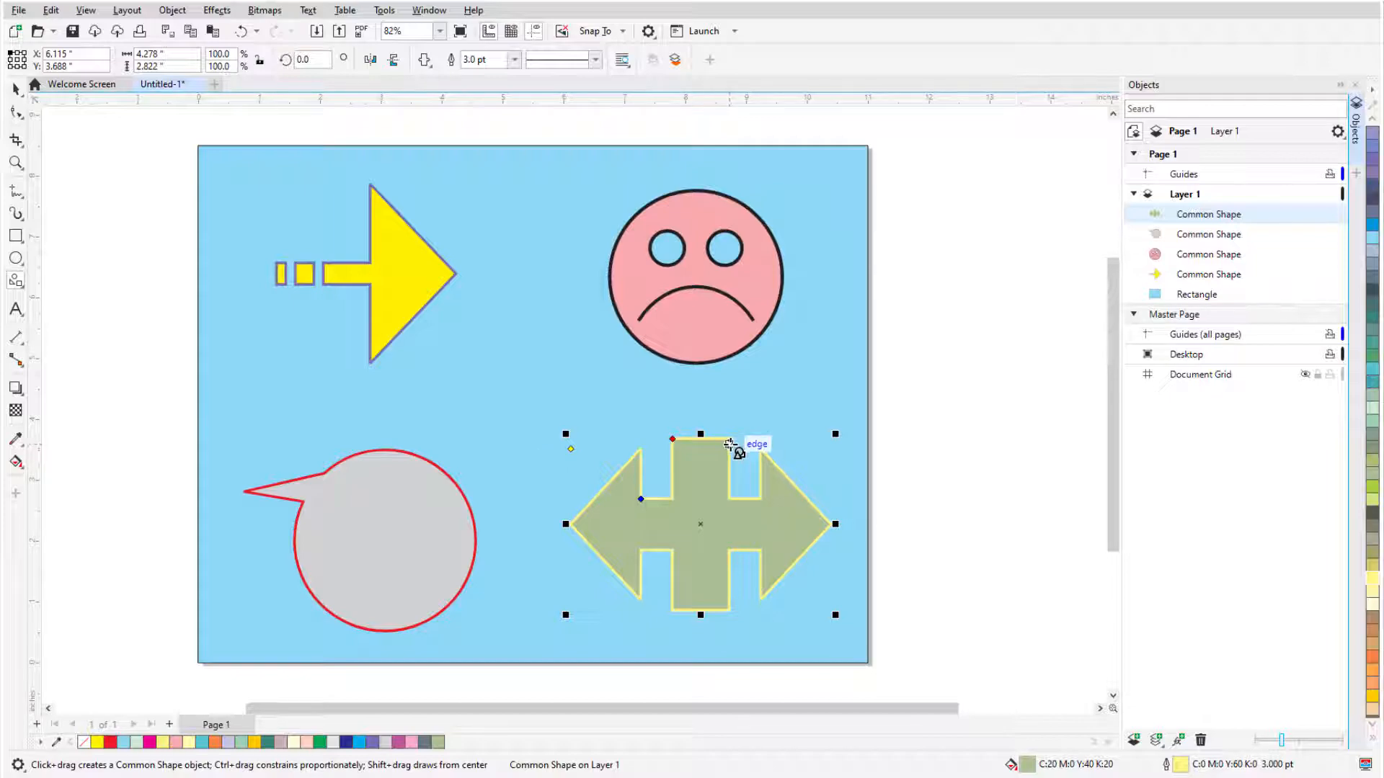
right_click(728, 446)
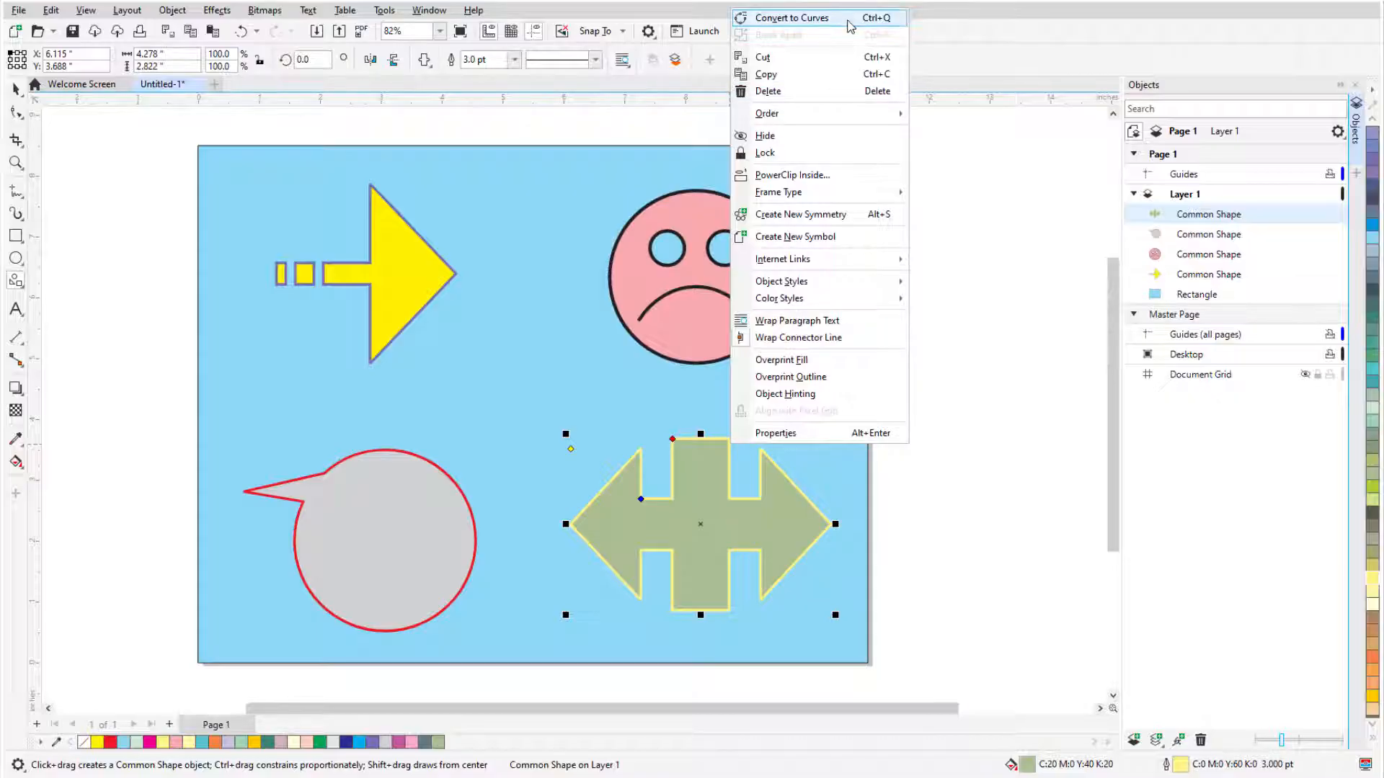
left_click(790, 17)
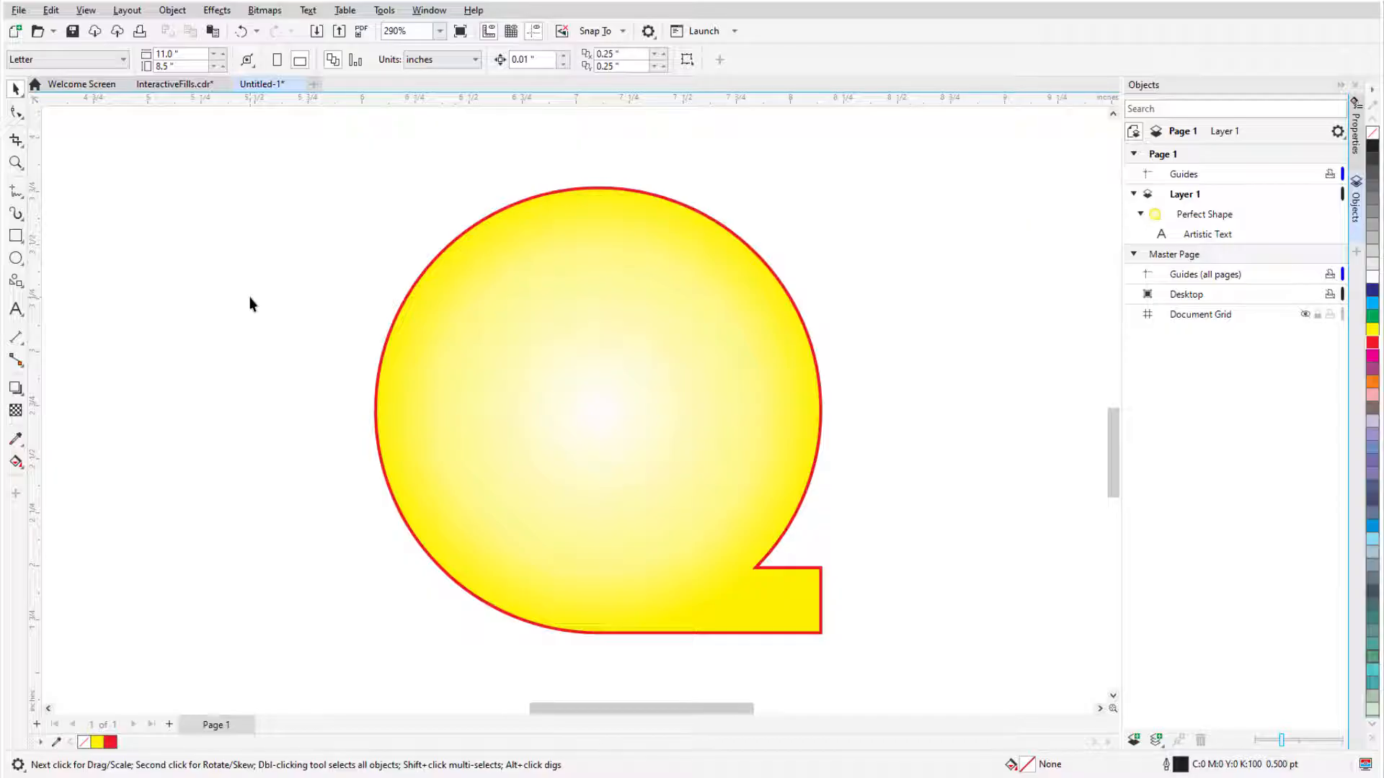
Add the text 'Hello There!' in the callout and group it with the shape
left_click(16, 310)
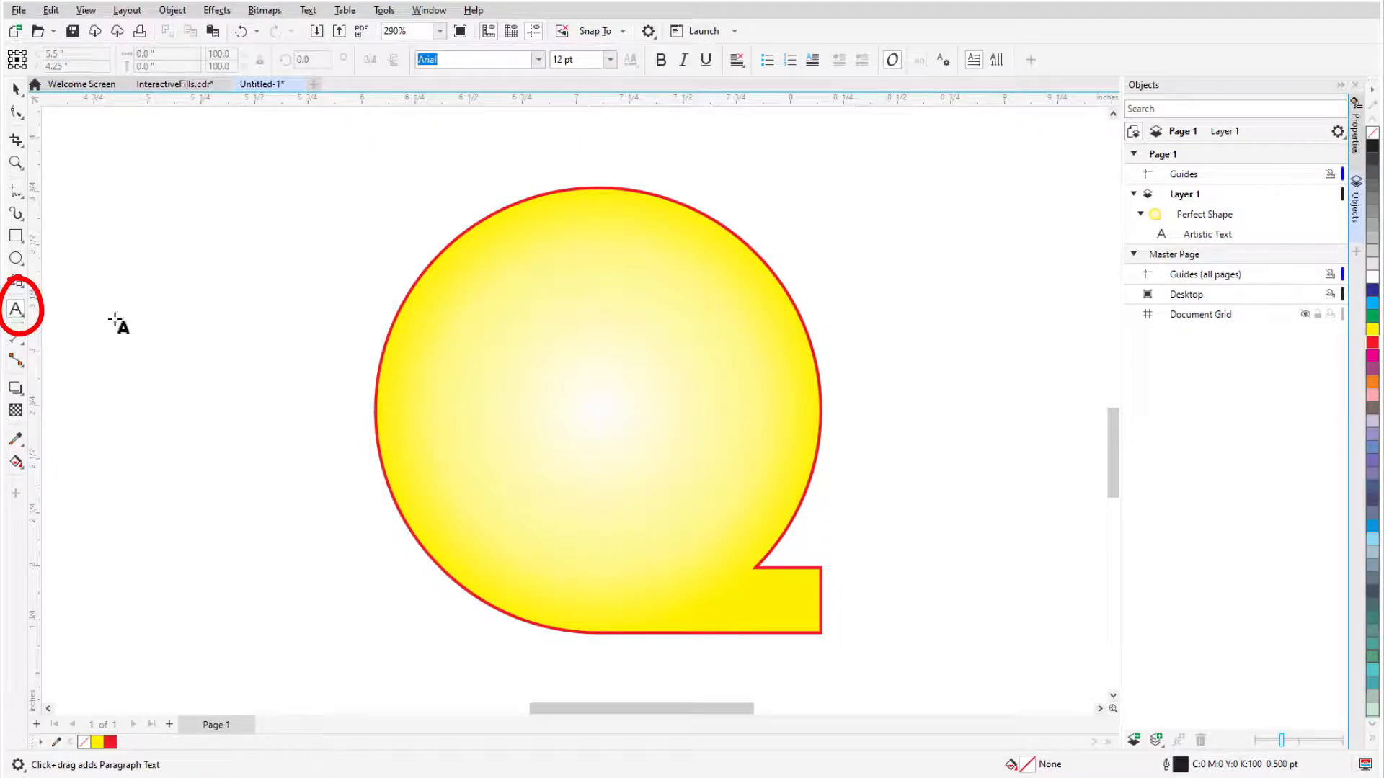
mouse_move(206, 329)
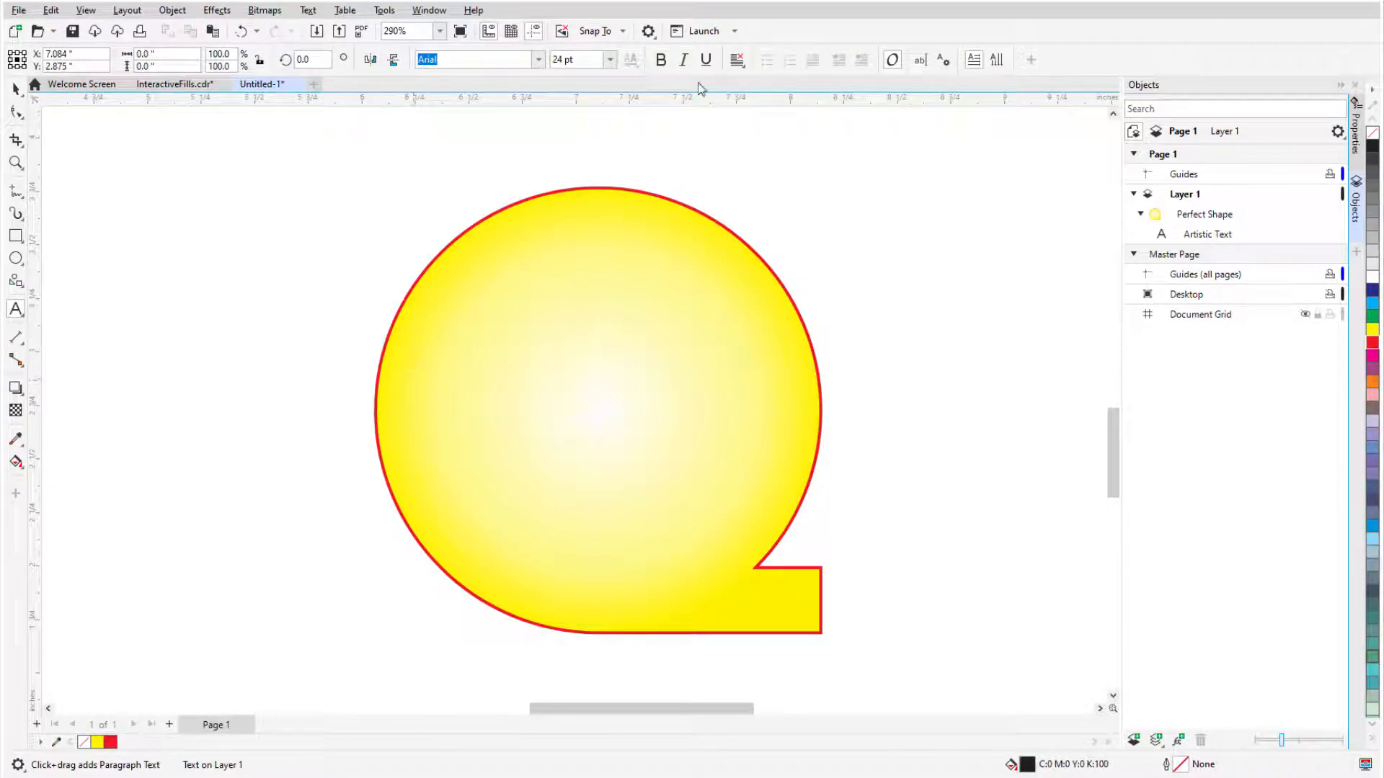
type("Hello")
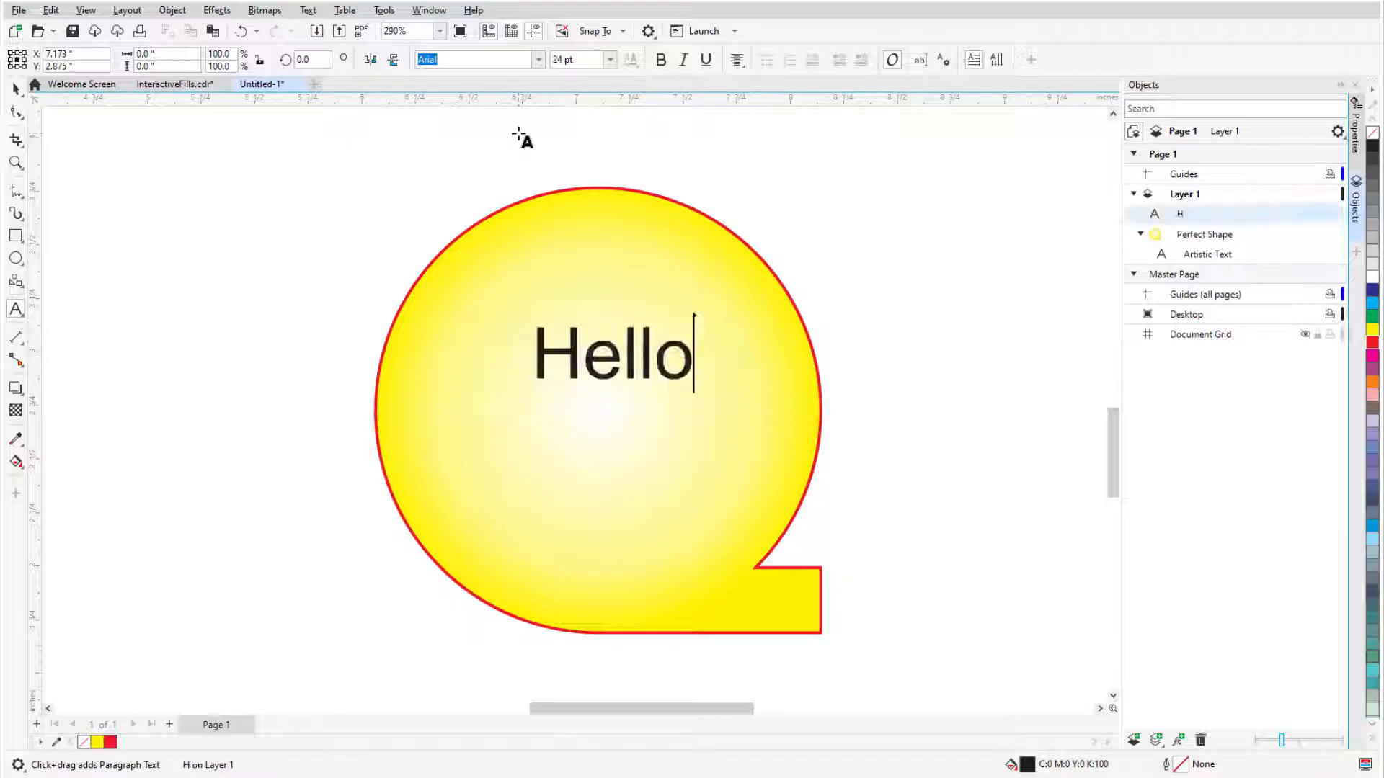
type("There!")
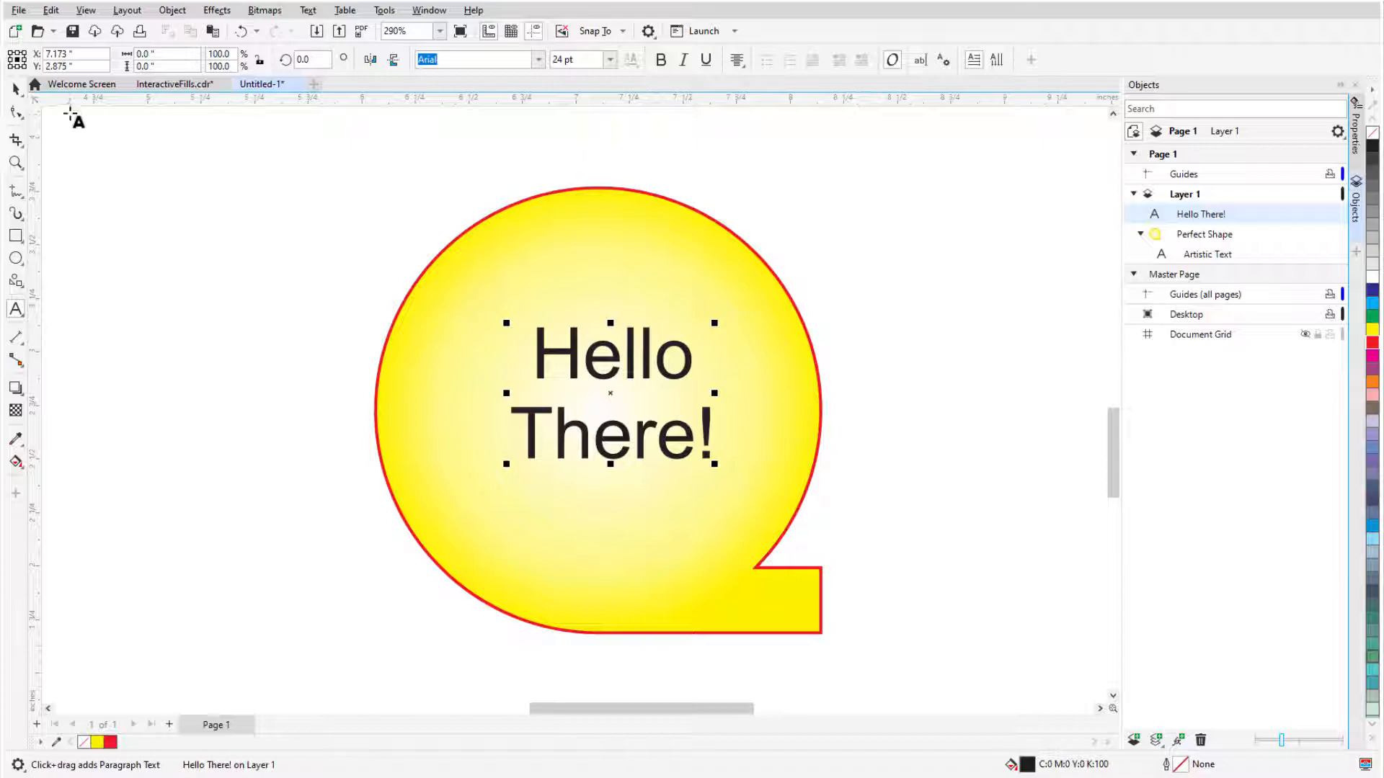
left_click(477, 225)
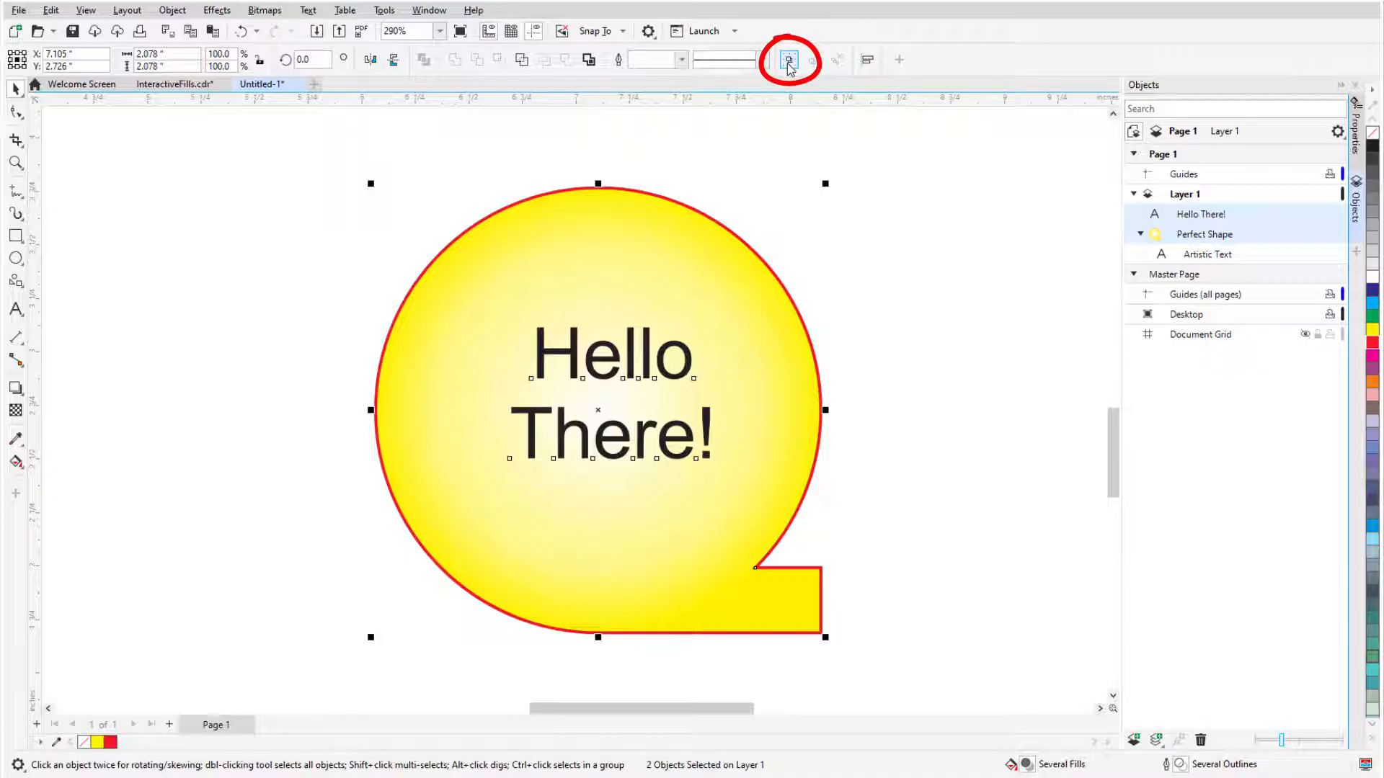
left_click(789, 59)
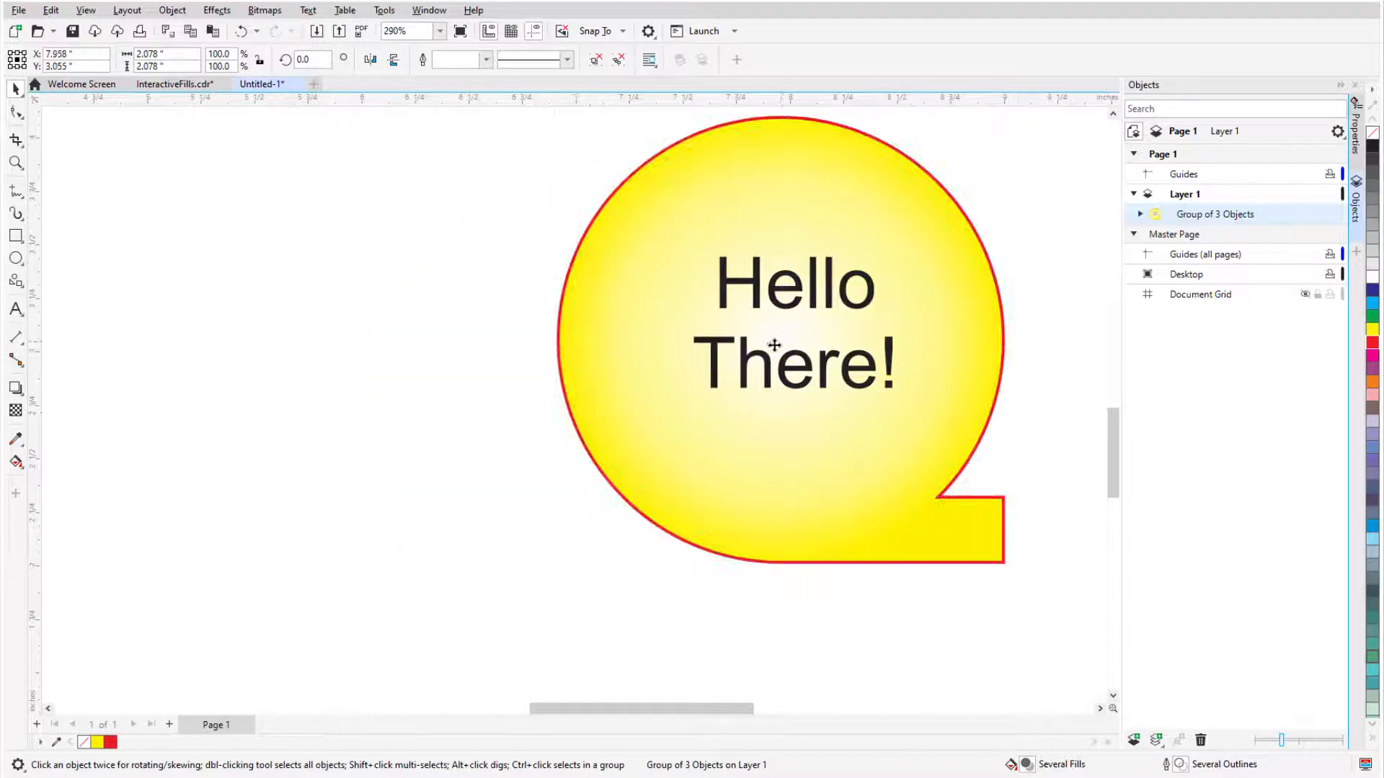
left_click(16, 310)
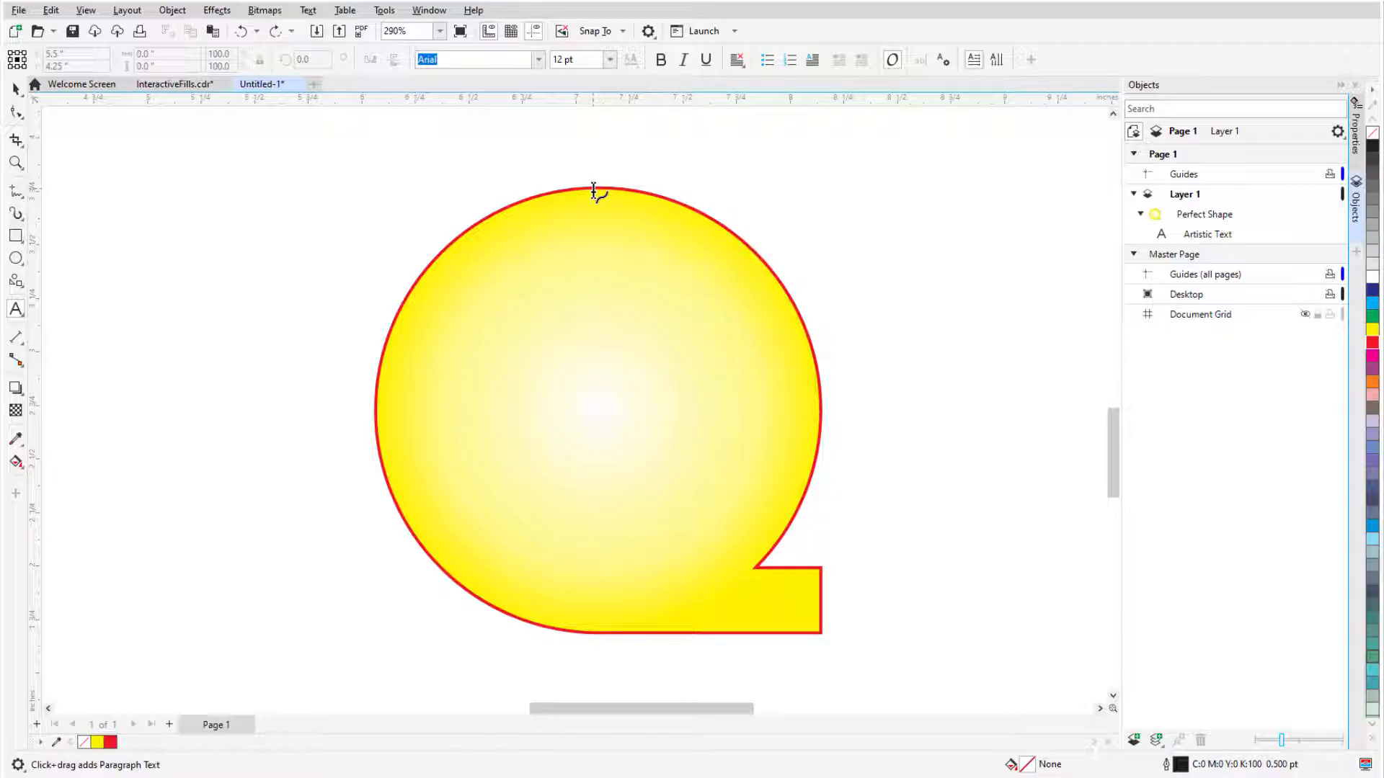
Run 'This text goes around!' along the callout's edge and start 18 pt paragraph text inside
left_click(593, 192)
type("This text goes around!")
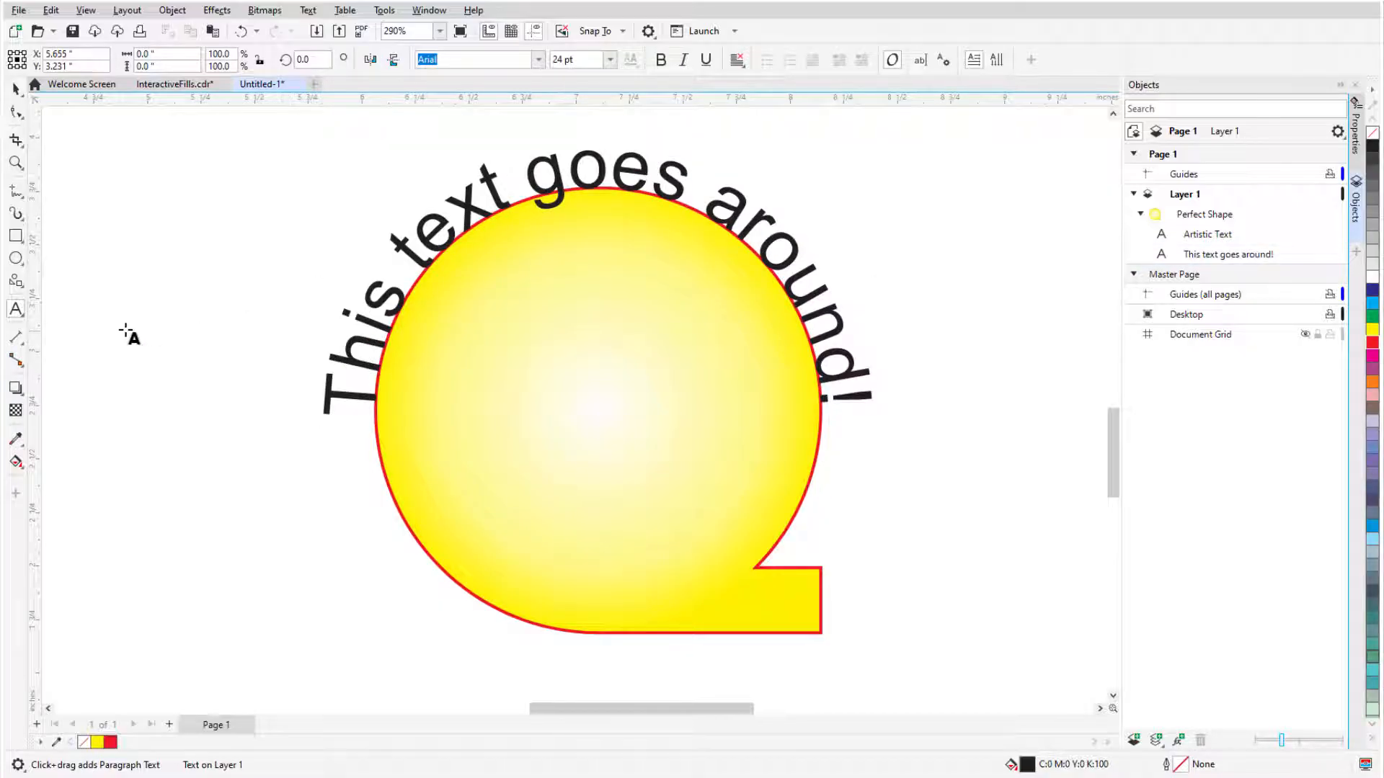
mouse_move(477, 242)
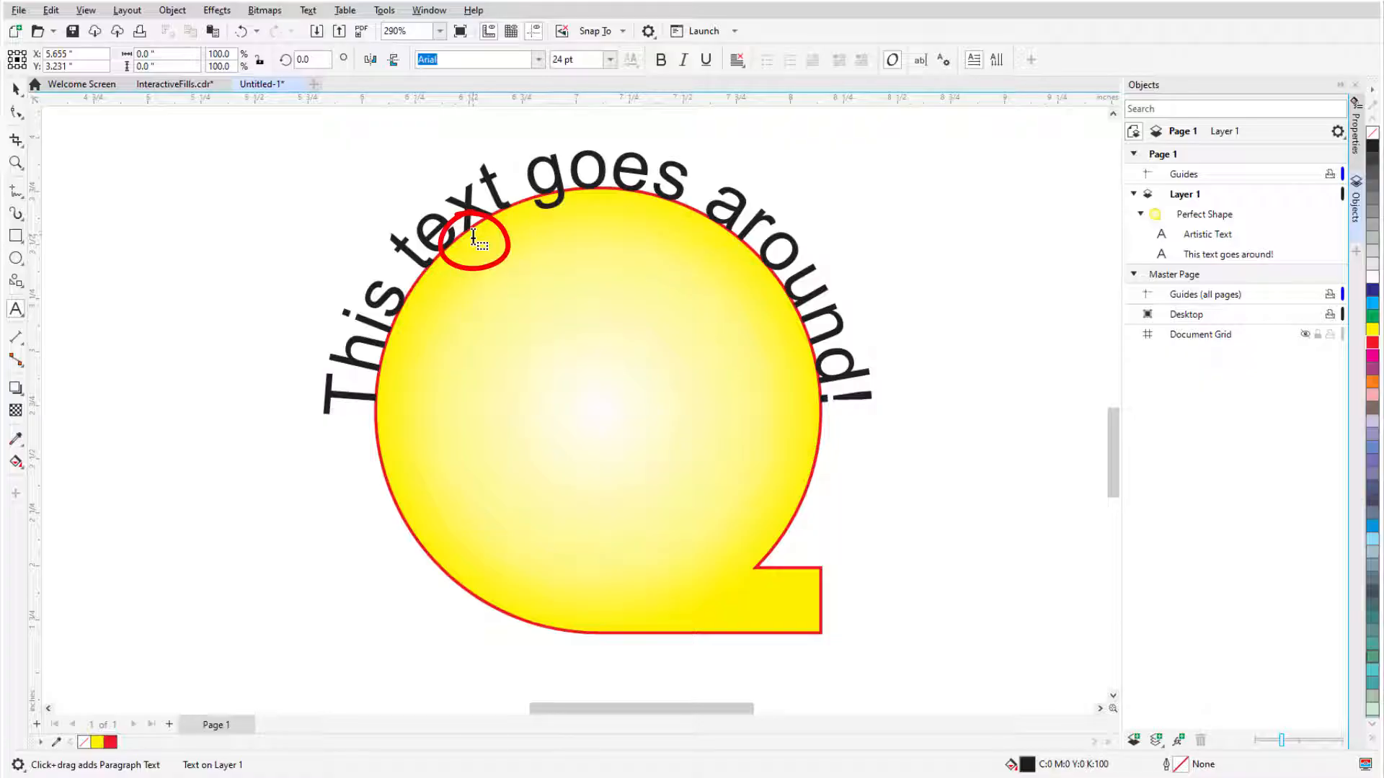
left_click(609, 59)
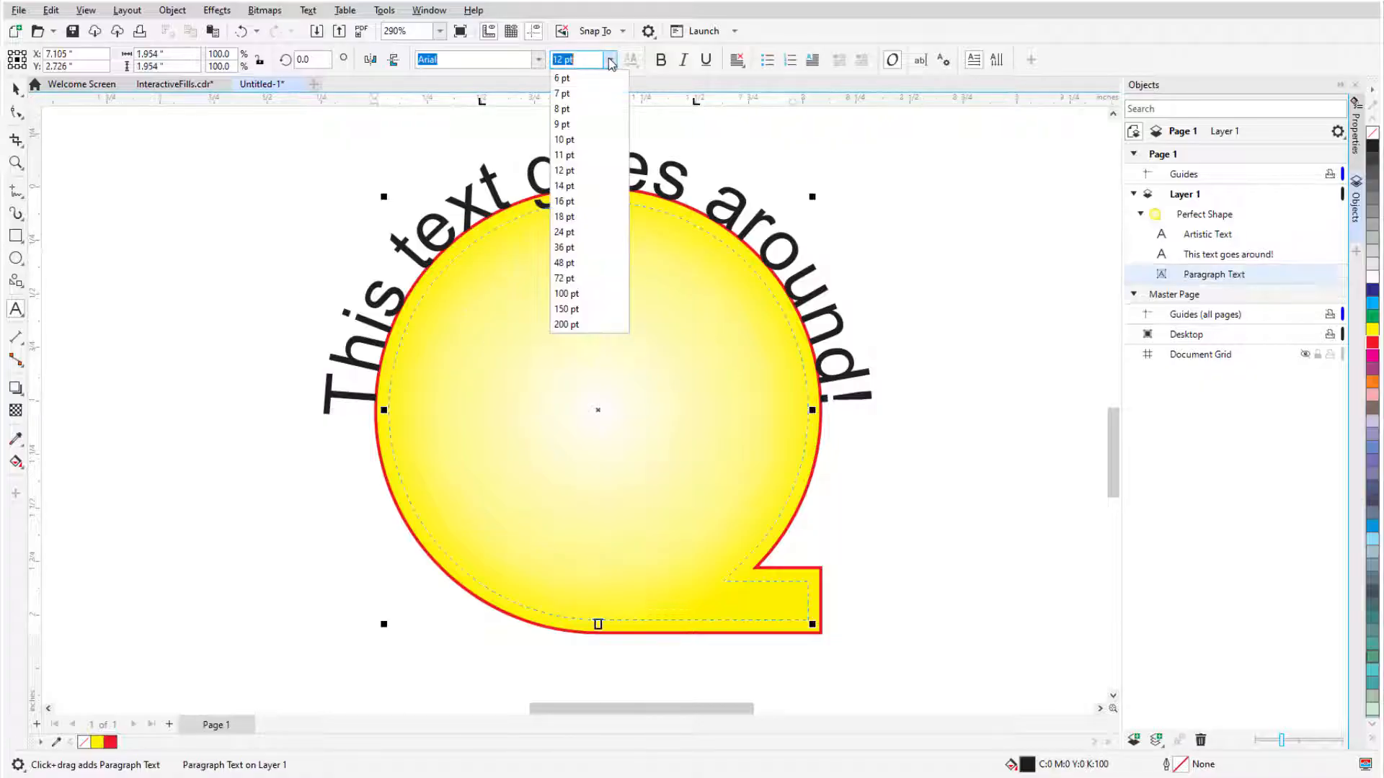
left_click(563, 217)
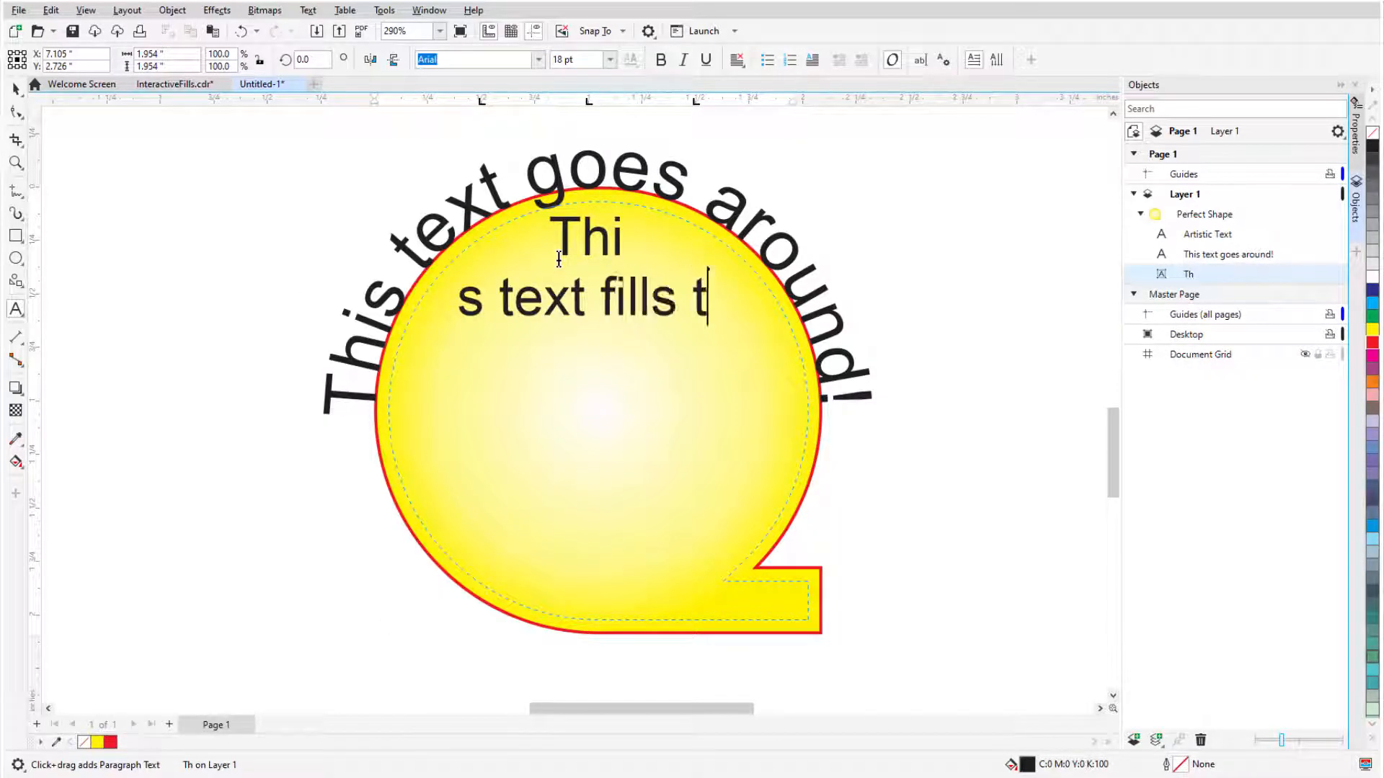